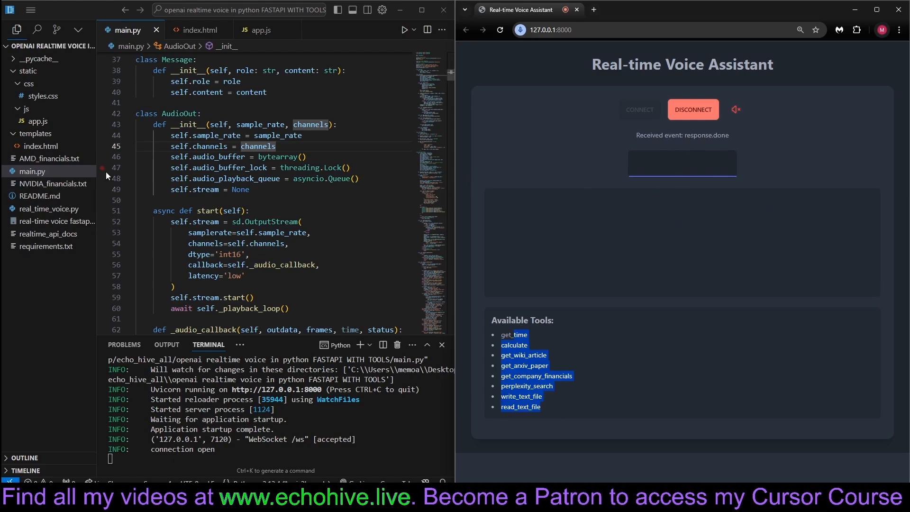
# Look through the AMD_financials.txt and NVIDIA_financials.txt files from the explorer
pyautogui.click(40, 159)
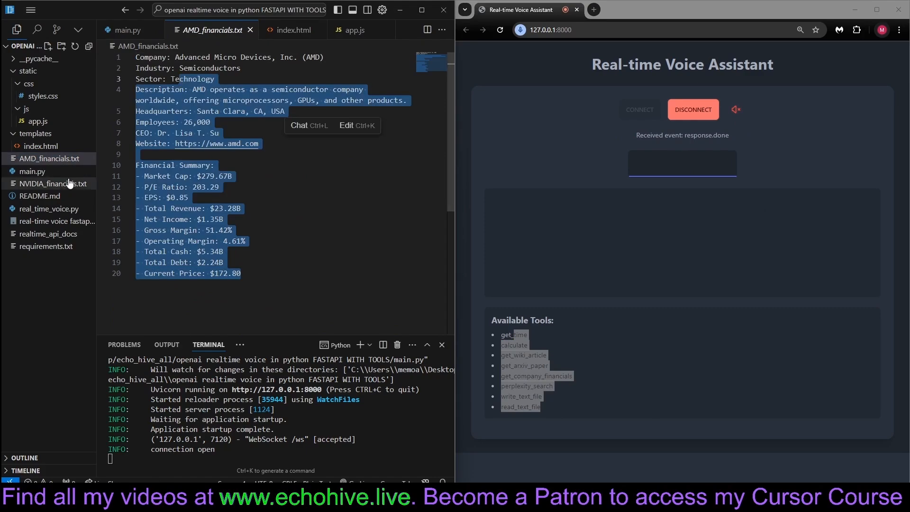
pyautogui.click(49, 183)
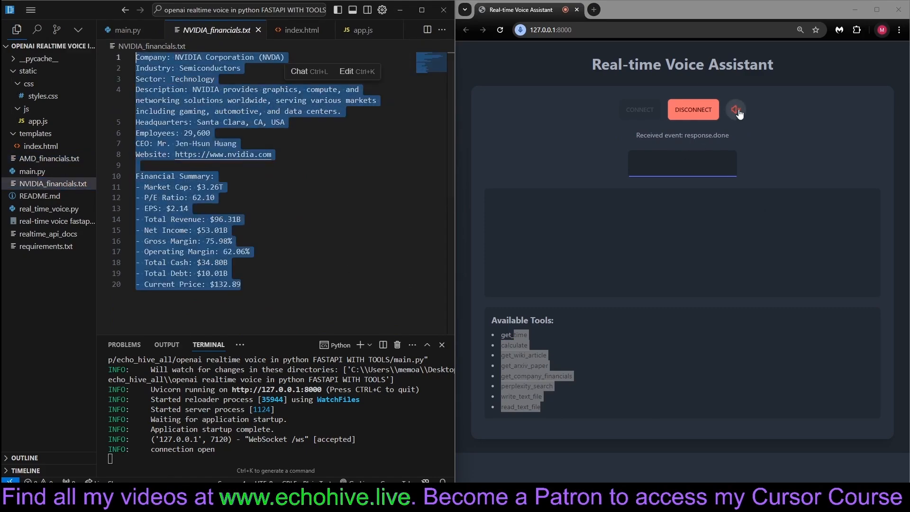
# Toggle the voice assistant's microphone in the browser, then return to AMD_financials.txt
pyautogui.click(736, 110)
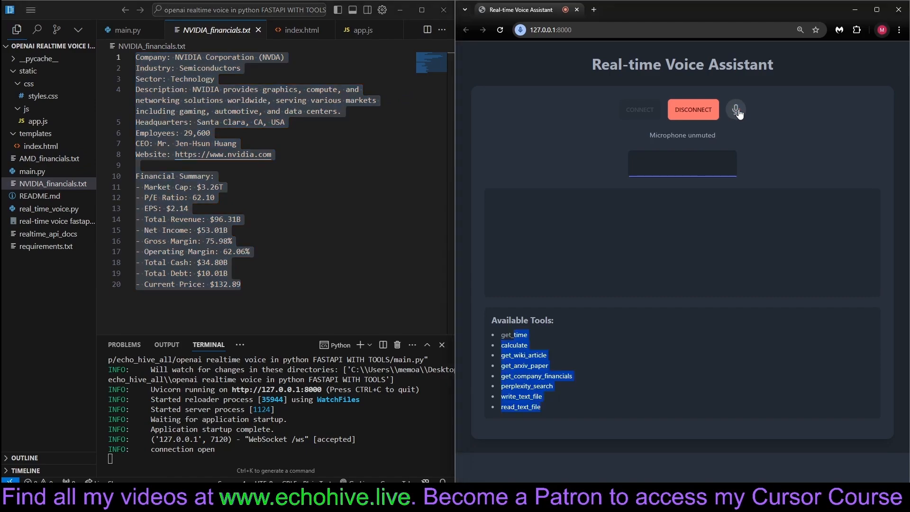
pyautogui.click(736, 110)
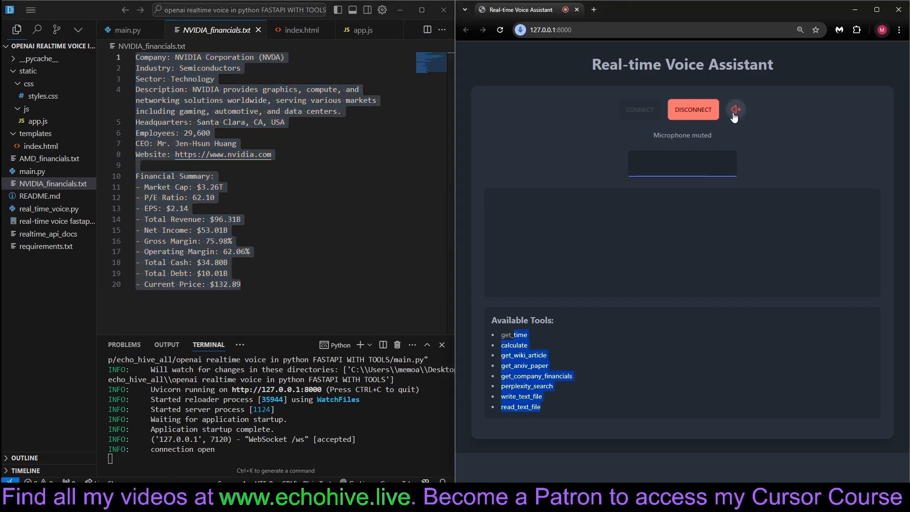
pyautogui.click(736, 110)
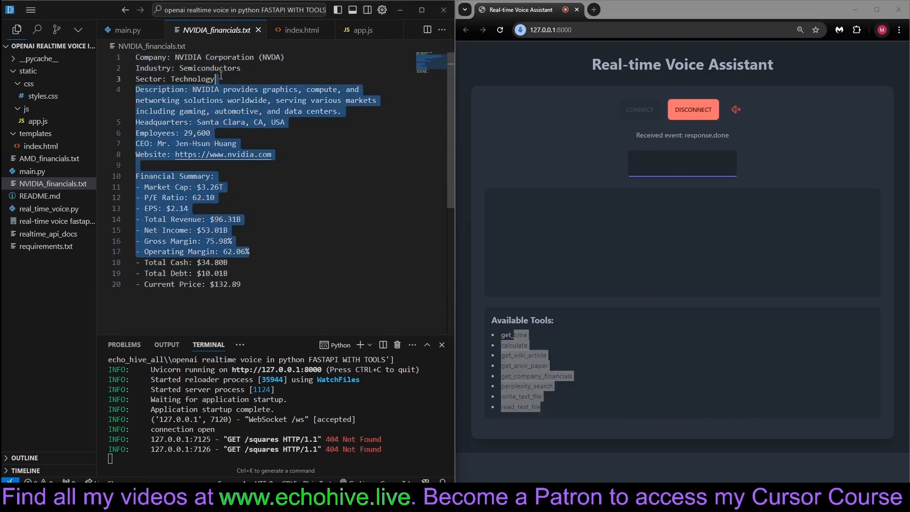
pyautogui.click(47, 158)
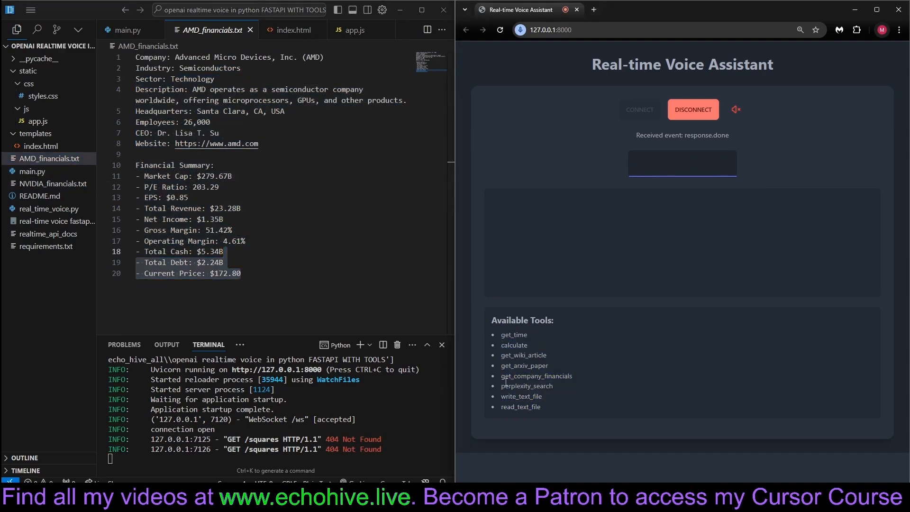
pyautogui.moveTo(586, 378)
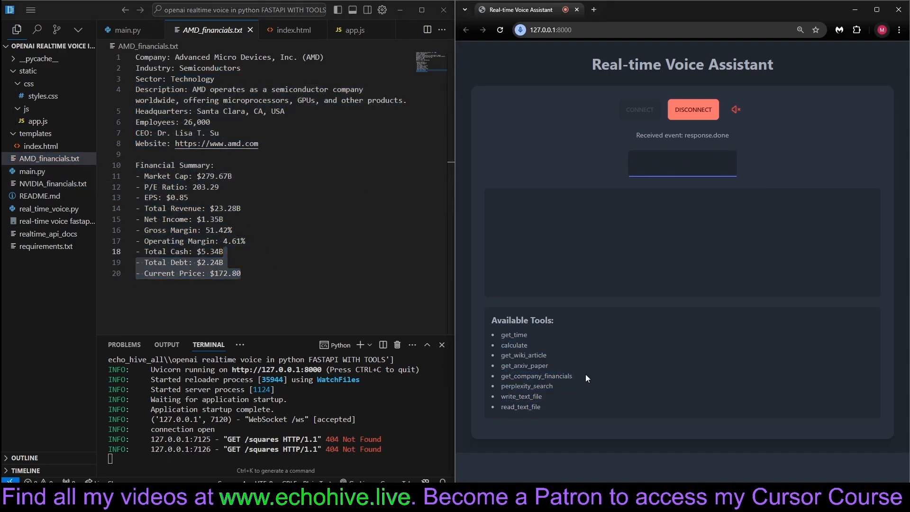
pyautogui.moveTo(652, 268)
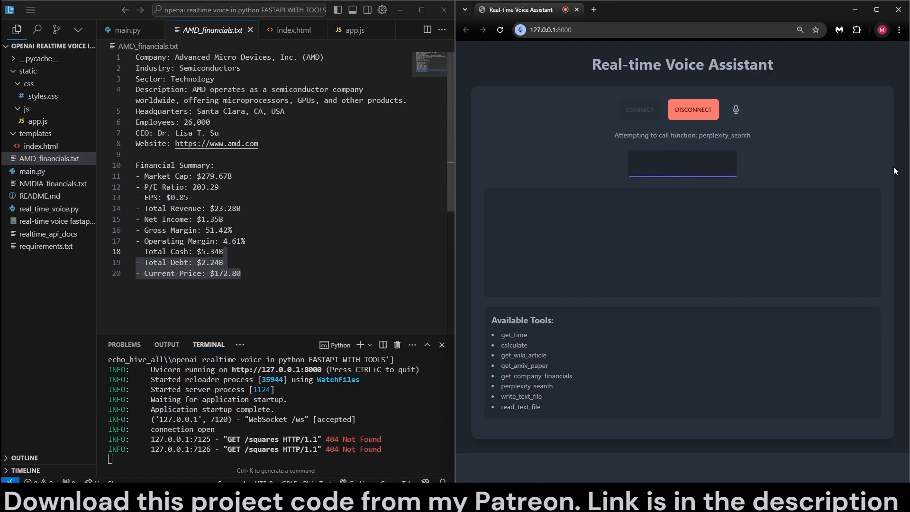
# Mute the mic while the agent searches, then view AMD_vs_NVIDIA_comparison.txt
pyautogui.click(736, 110)
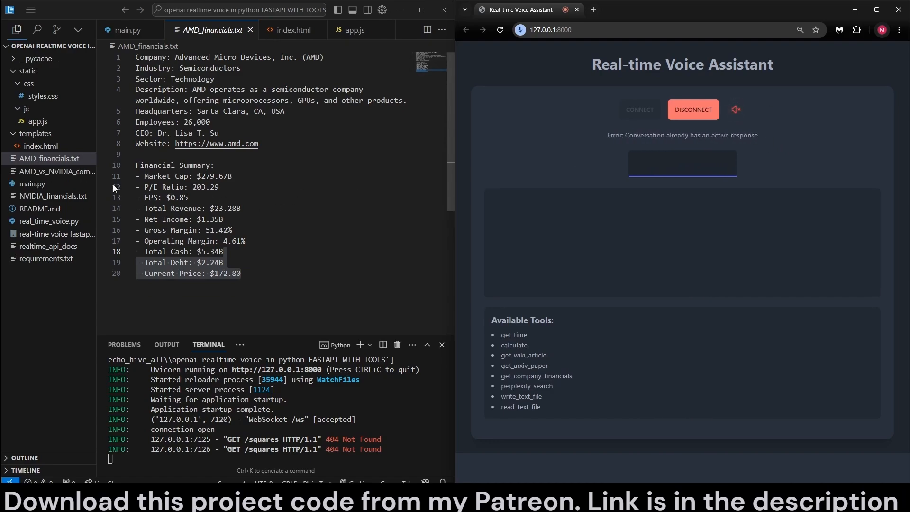
pyautogui.click(54, 171)
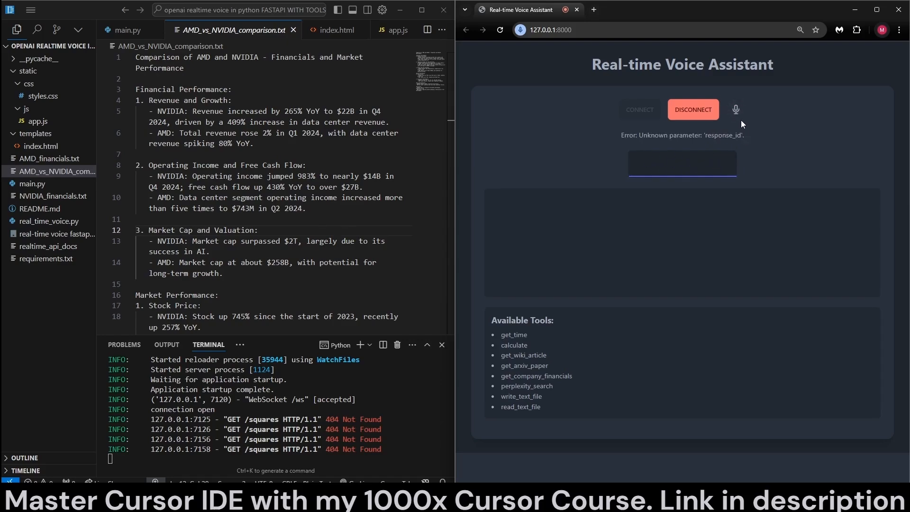
# Mute the microphone and highlight the get_arxiv_paper tool in the Available Tools list
pyautogui.click(735, 110)
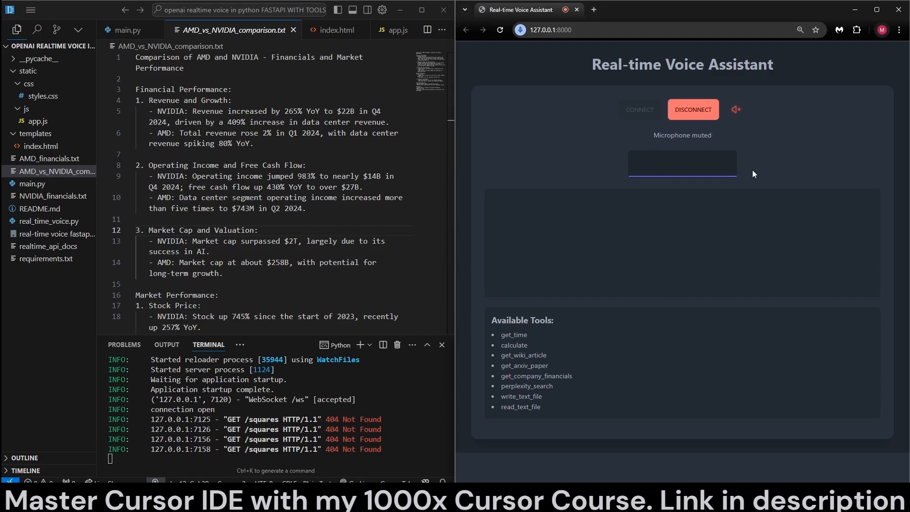
pyautogui.moveTo(502, 386); pyautogui.dragTo(553, 396)
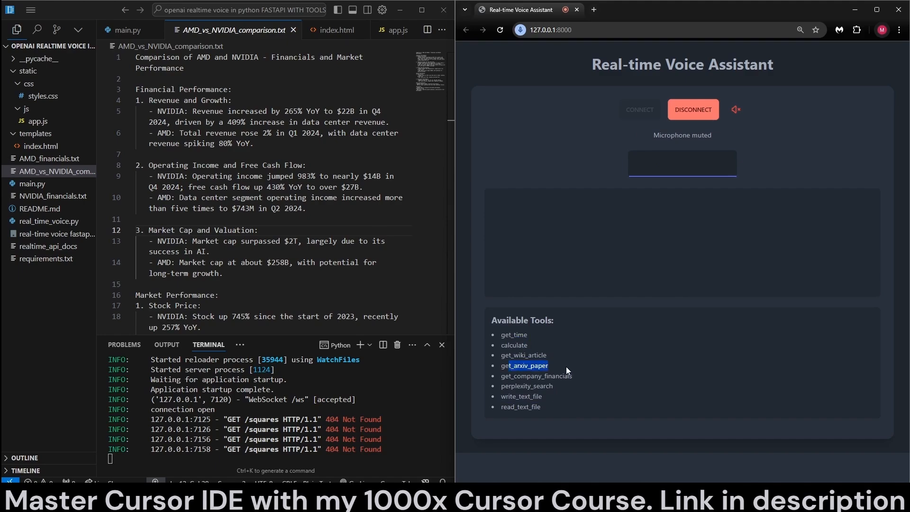
pyautogui.moveTo(570, 371)
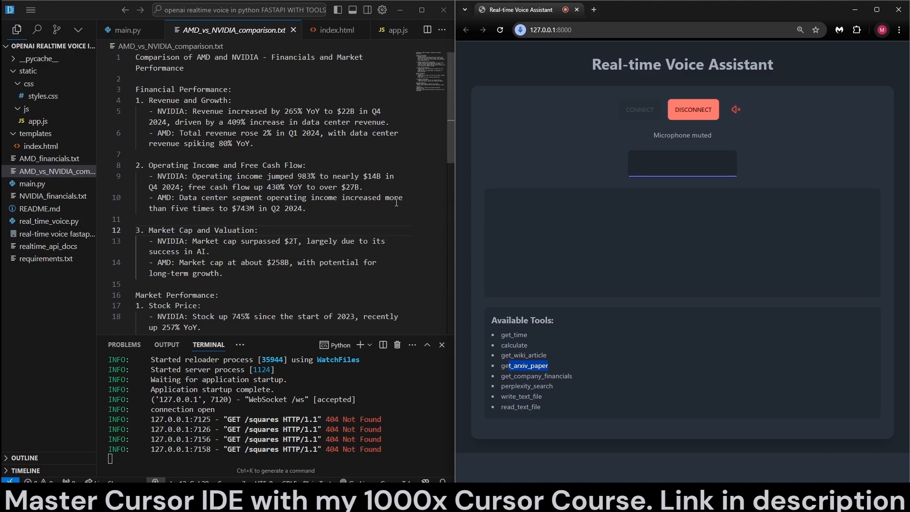
pyautogui.moveTo(550, 315)
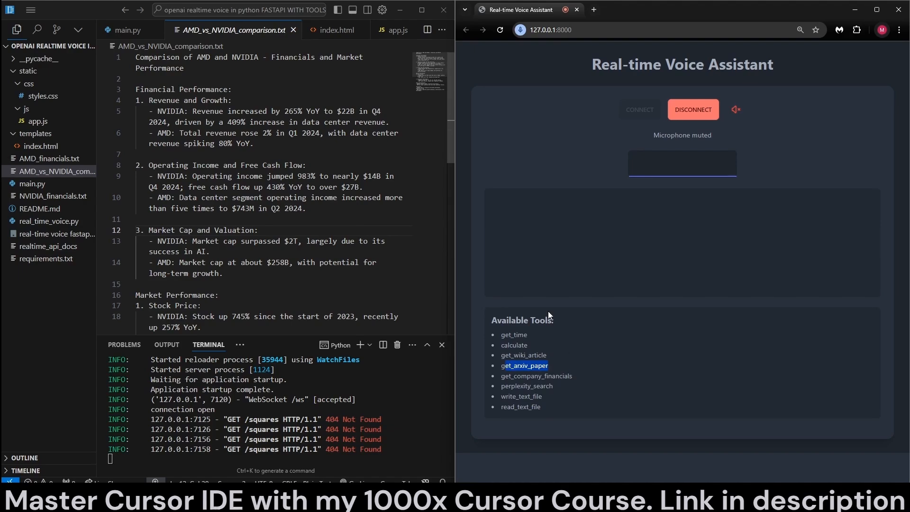
pyautogui.moveTo(397, 253)
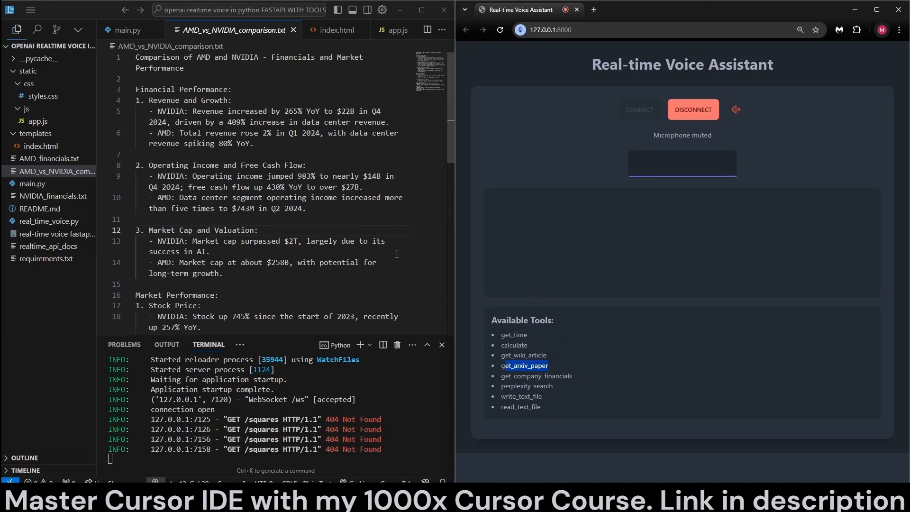
pyautogui.moveTo(272, 208)
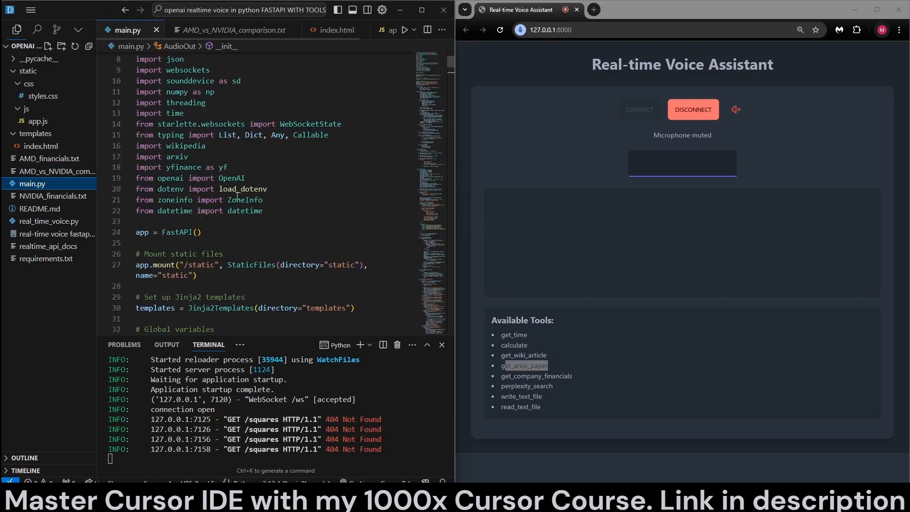
# Review main.py's AudioOut constructor channels and the calculate, Wikipedia and arXiv tool functions
pyautogui.scroll(-3)
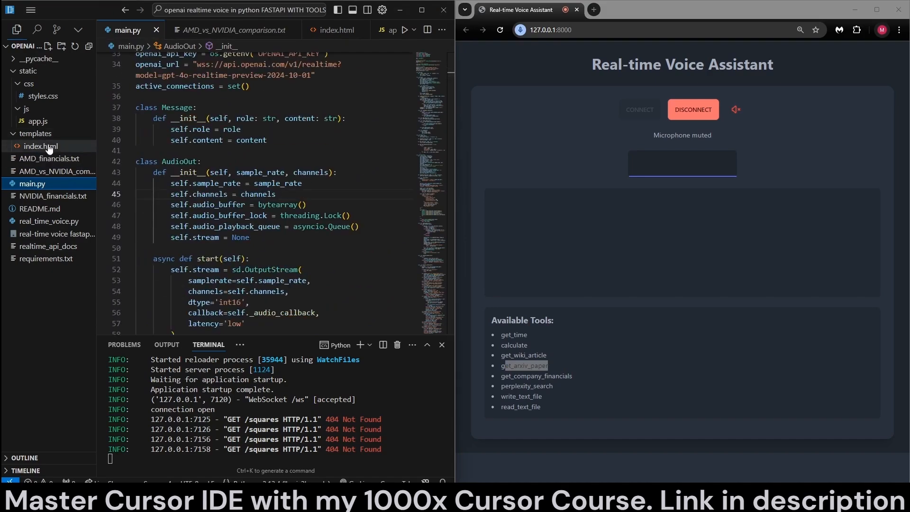
pyautogui.click(38, 122)
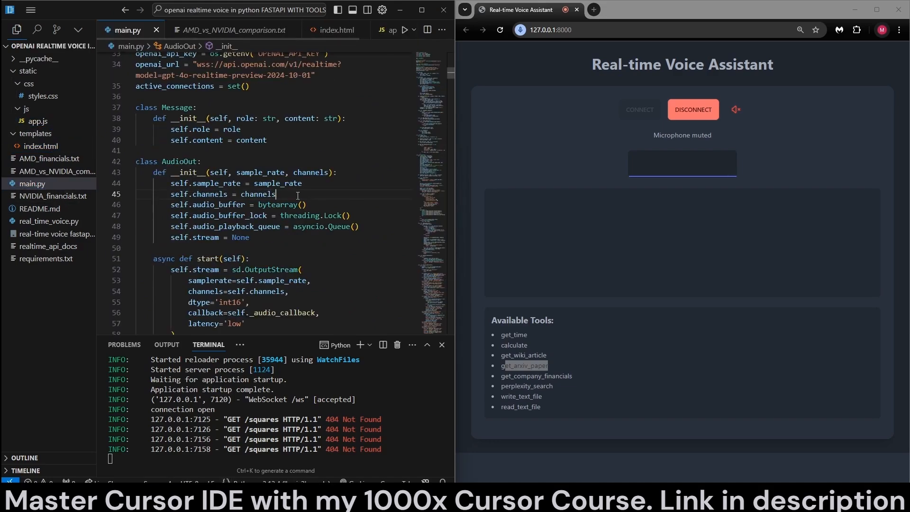
pyautogui.doubleClick(258, 194)
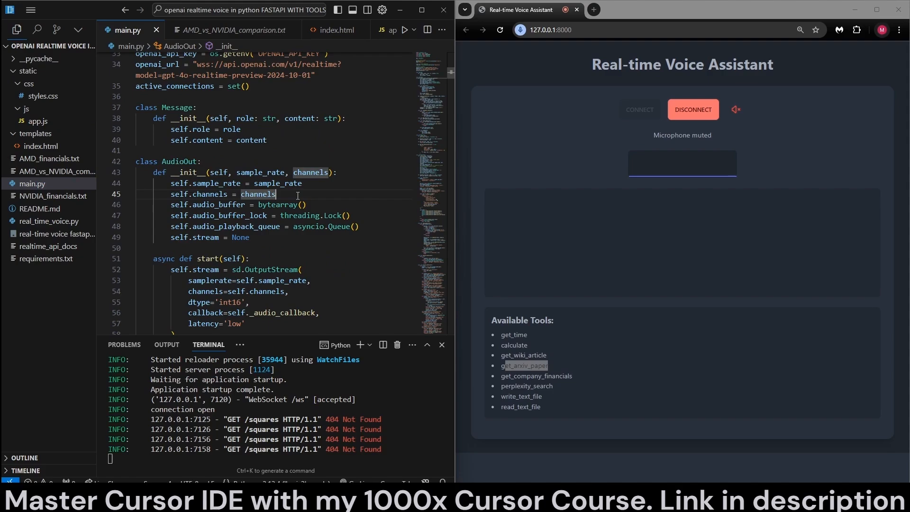
pyautogui.moveTo(483, 294)
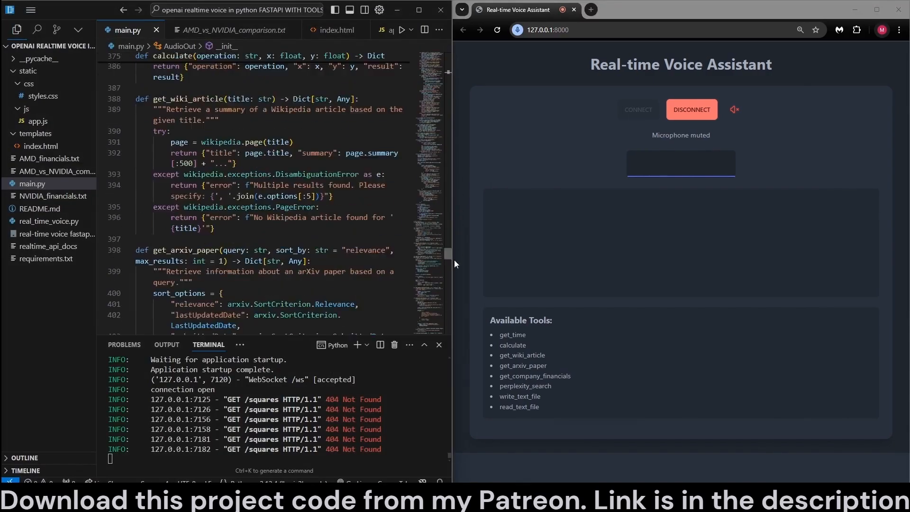
pyautogui.scroll(-3)
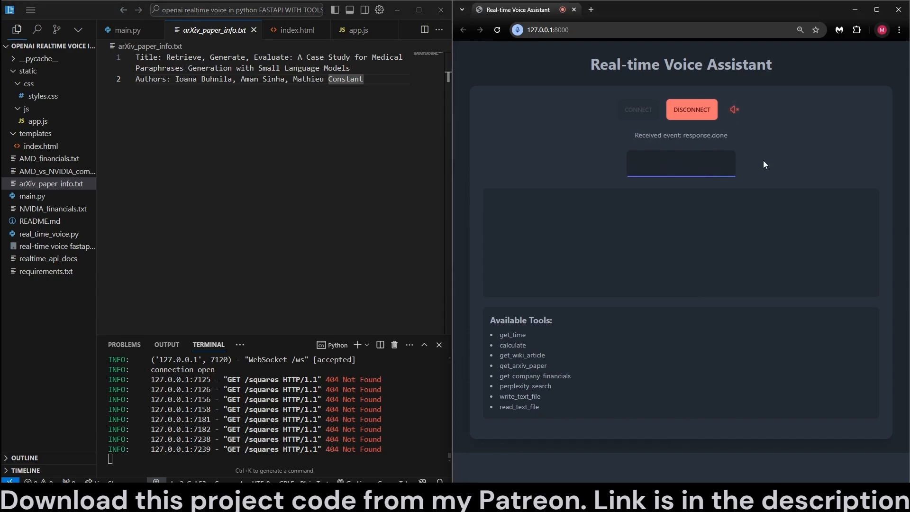
pyautogui.moveTo(558, 388)
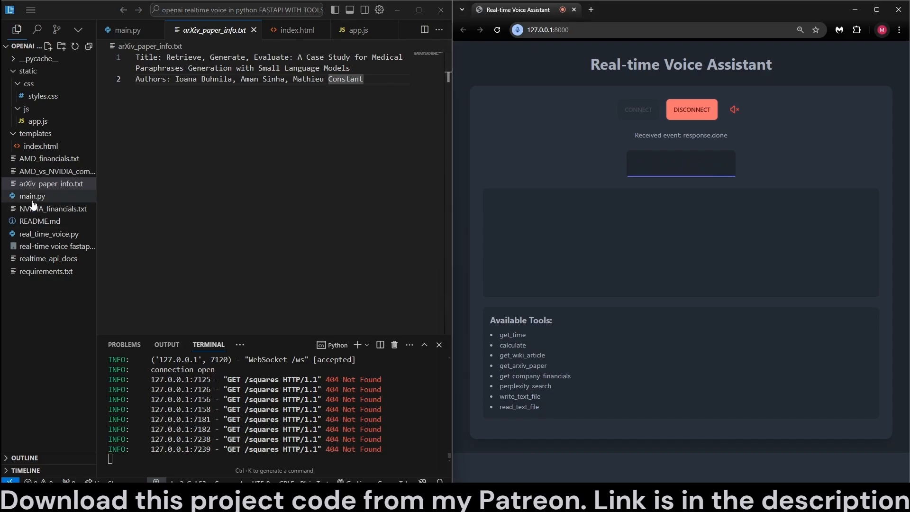
# Review get_company_financials and perplexity_search in main.py, then switch to the terminal voice agent project
pyautogui.click(32, 196)
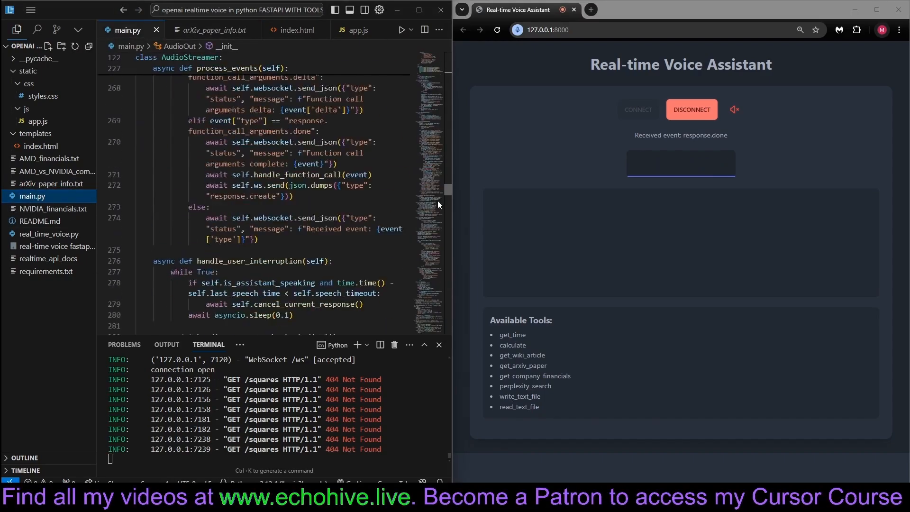
pyautogui.scroll(-3)
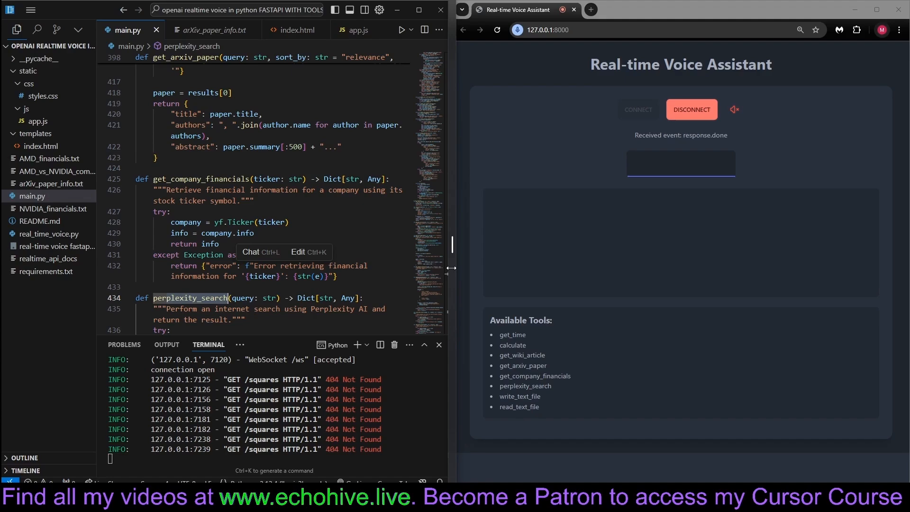
pyautogui.moveTo(310, 252)
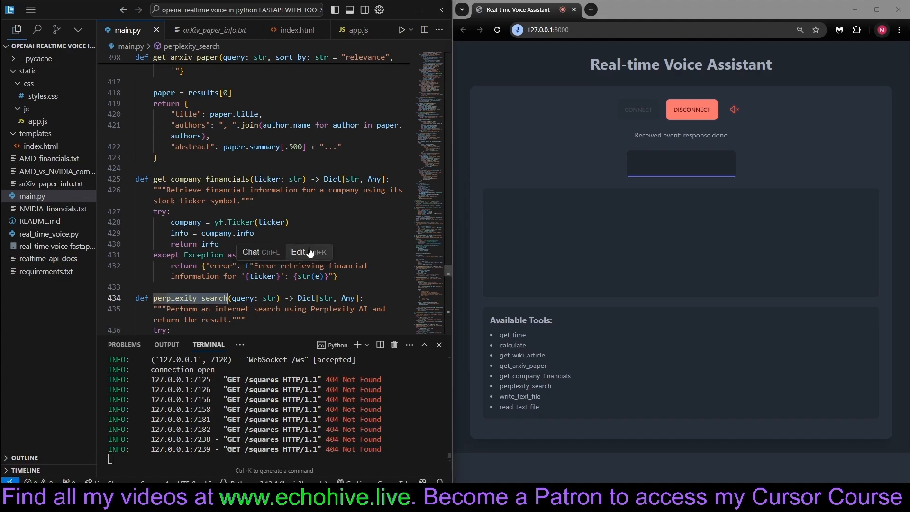
pyautogui.moveTo(617, 454)
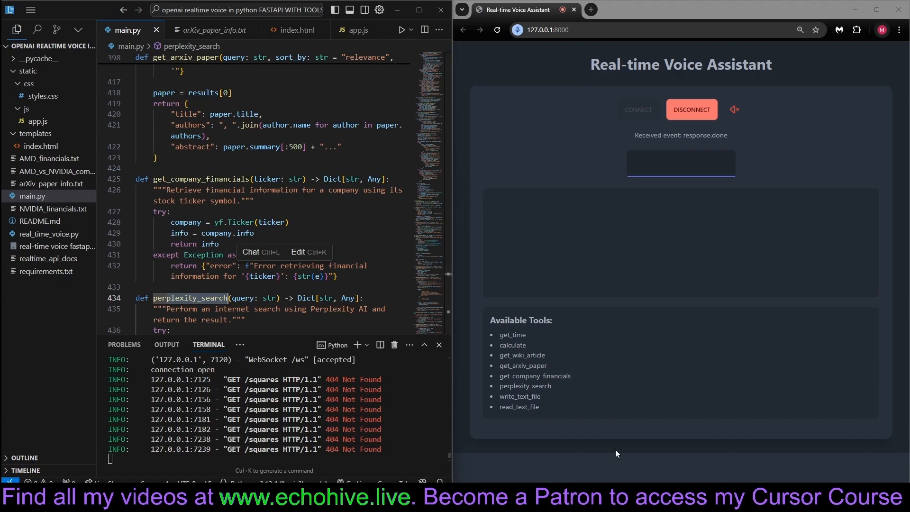
pyautogui.moveTo(276, 222)
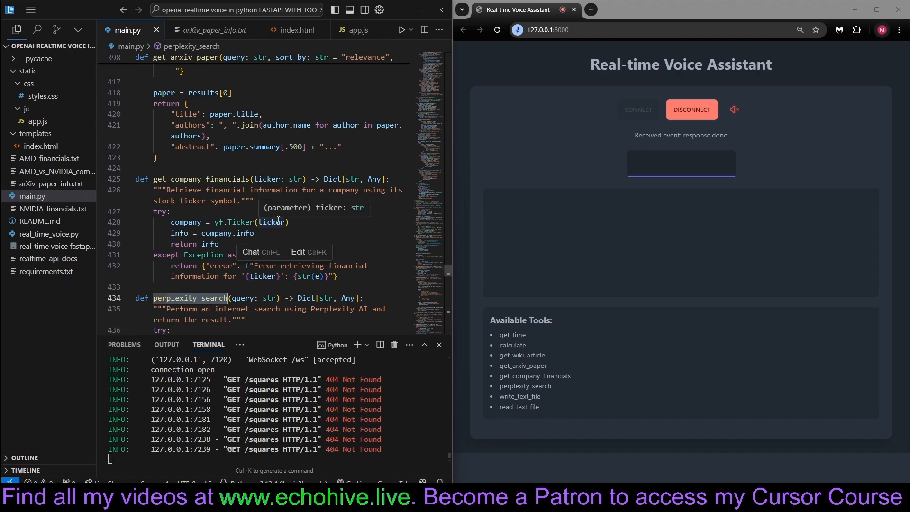
pyautogui.click(299, 163)
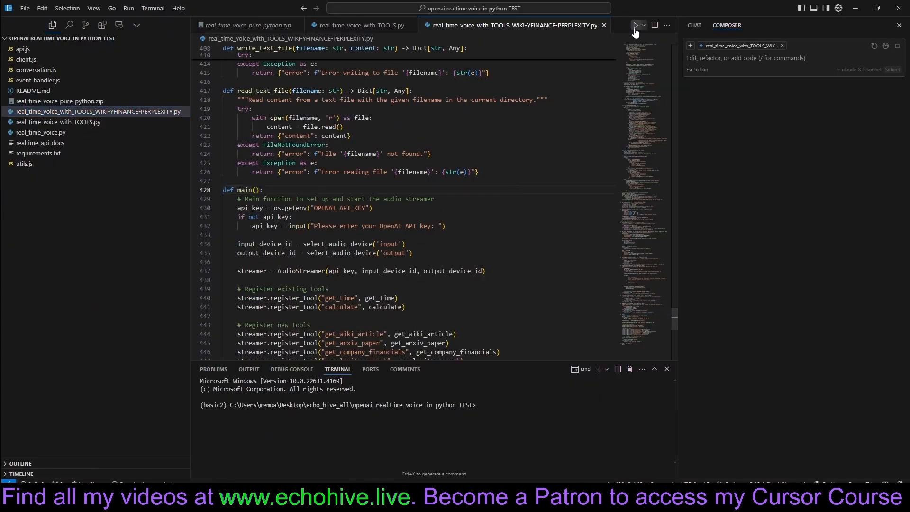
# Run the terminal voice agent with input device 2 and output device 4 and ask about NVIDIA stock
pyautogui.click(636, 25)
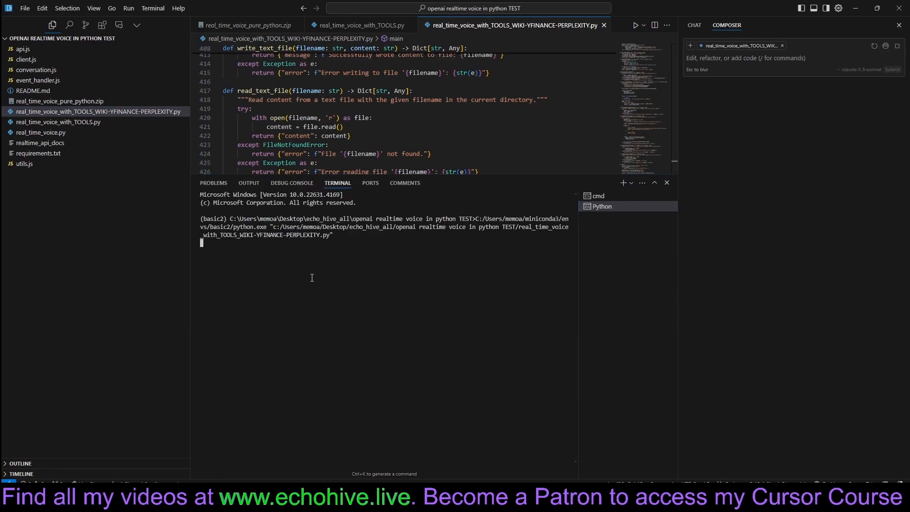
pyautogui.write('2')
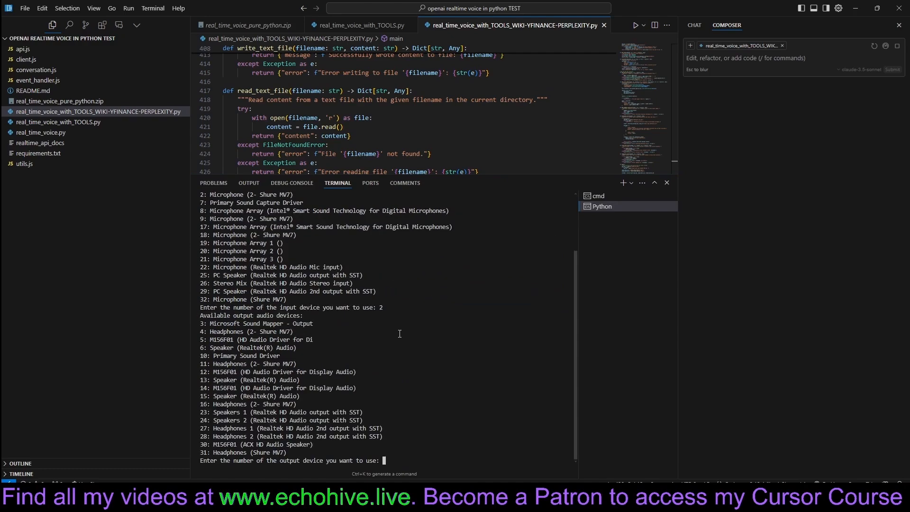
pyautogui.write('4')
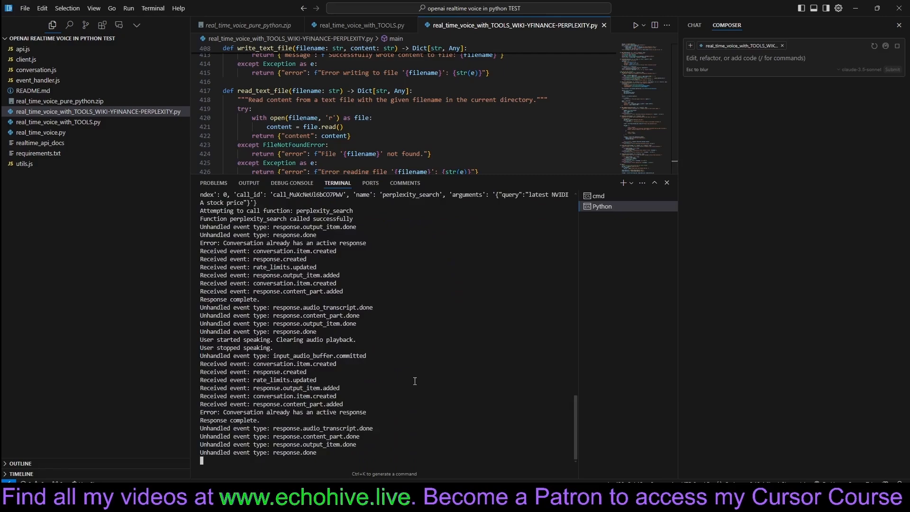
pyautogui.click(57, 122)
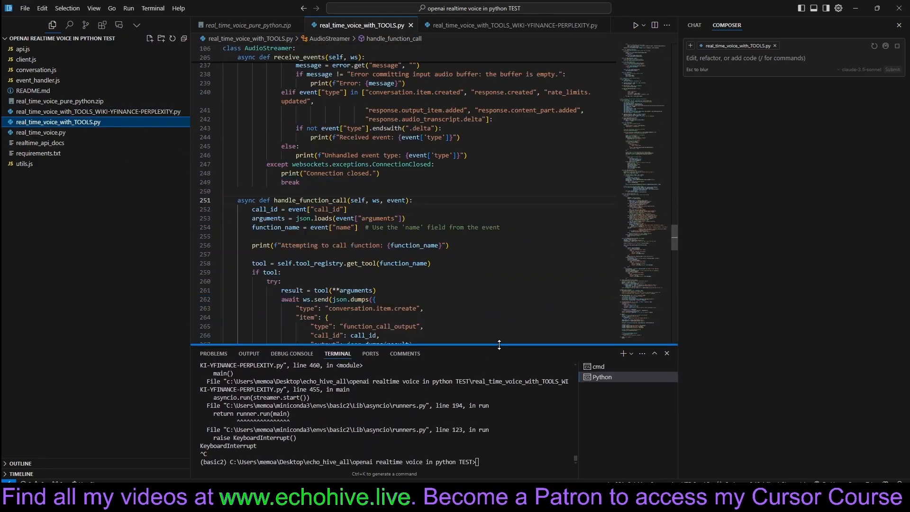
# Look over the example tool functions in the tools script, then switch to real_time_voice.py
pyautogui.scroll(-3)
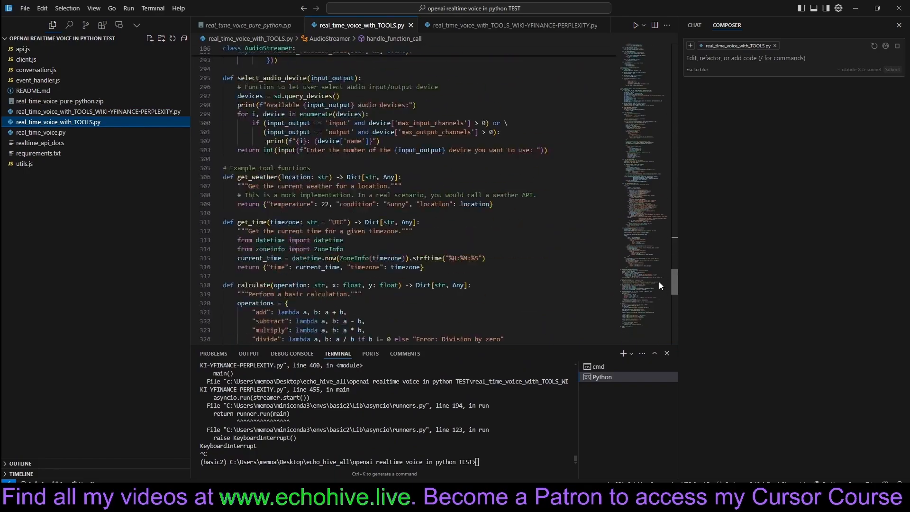
pyautogui.click(42, 133)
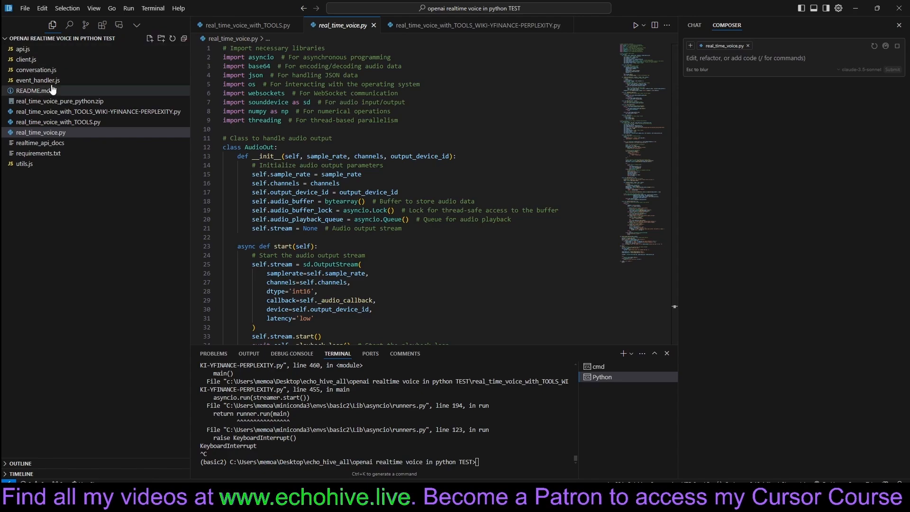
pyautogui.moveTo(330, 300)
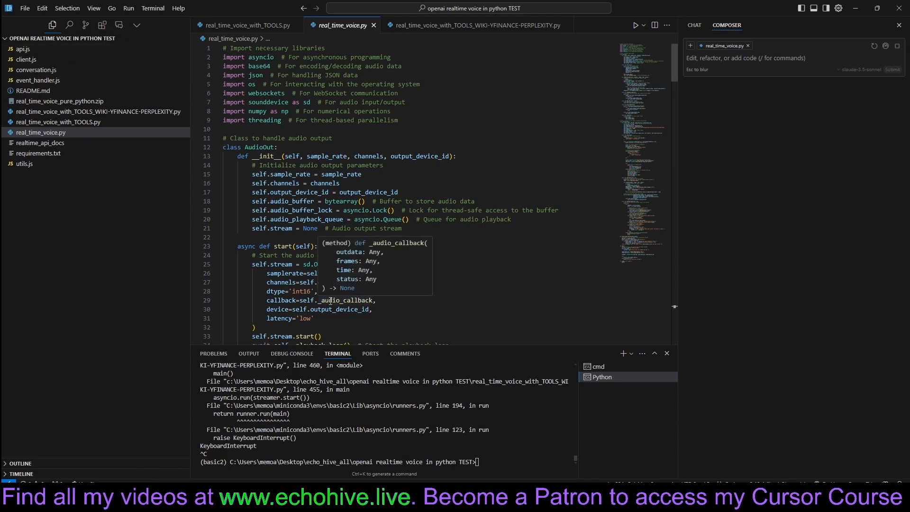
pyautogui.moveTo(163, 217)
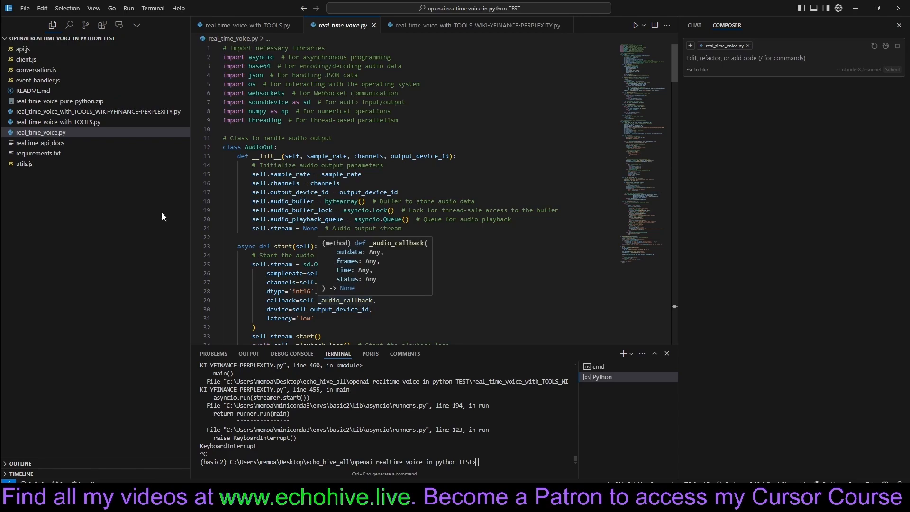
pyautogui.click(23, 59)
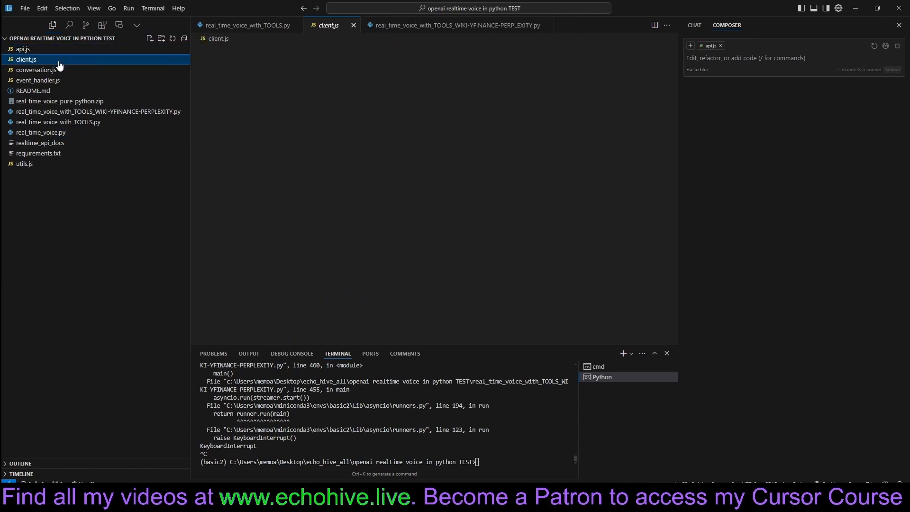
pyautogui.click(38, 80)
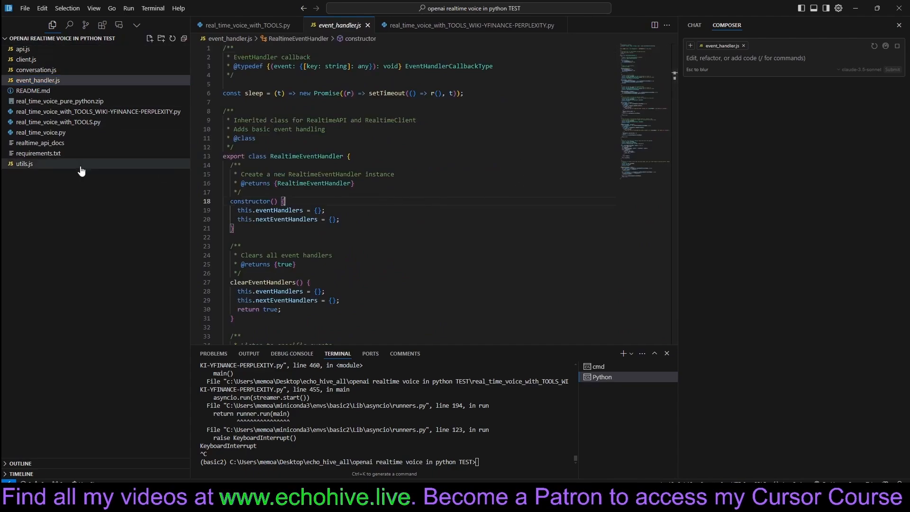
pyautogui.moveTo(181, 133)
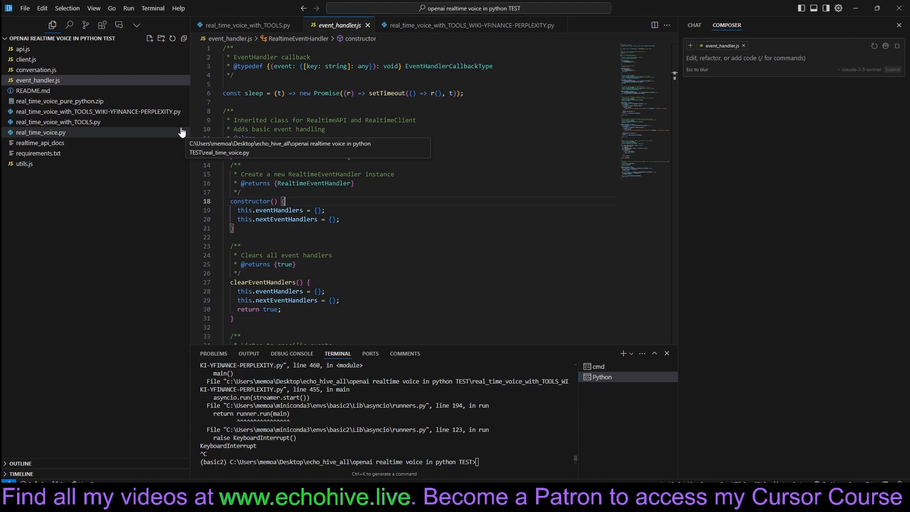
pyautogui.moveTo(53, 49)
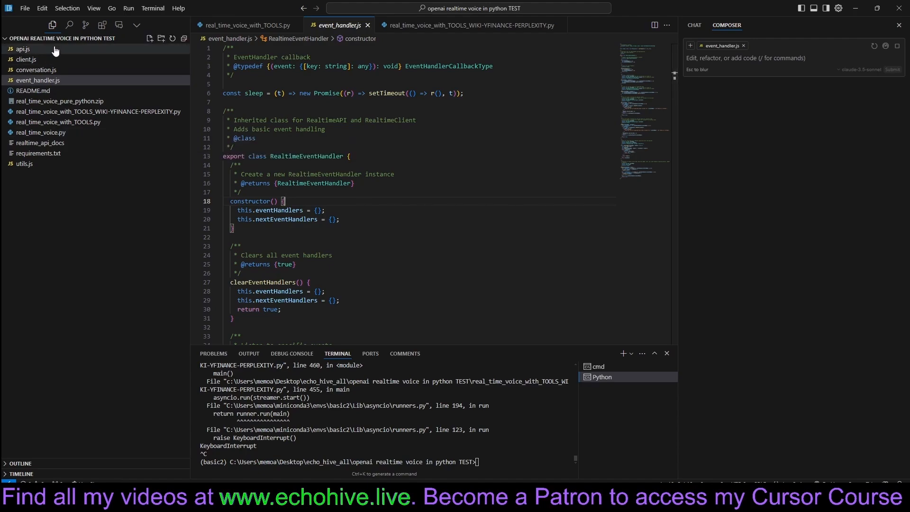
pyautogui.click(35, 69)
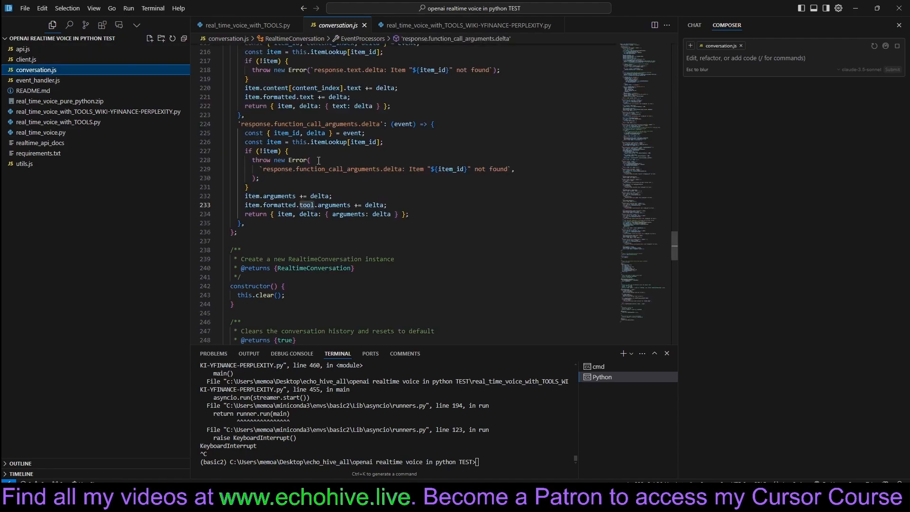
pyautogui.scroll(-3)
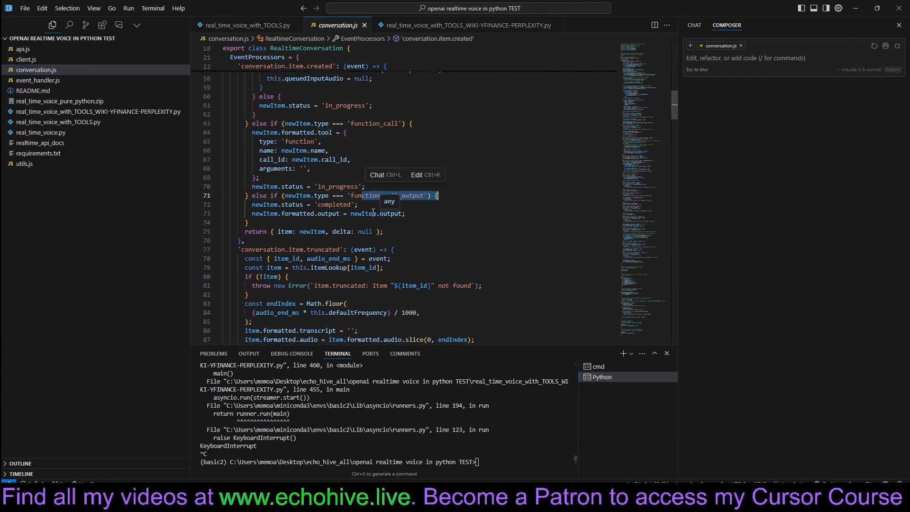
pyautogui.click(39, 132)
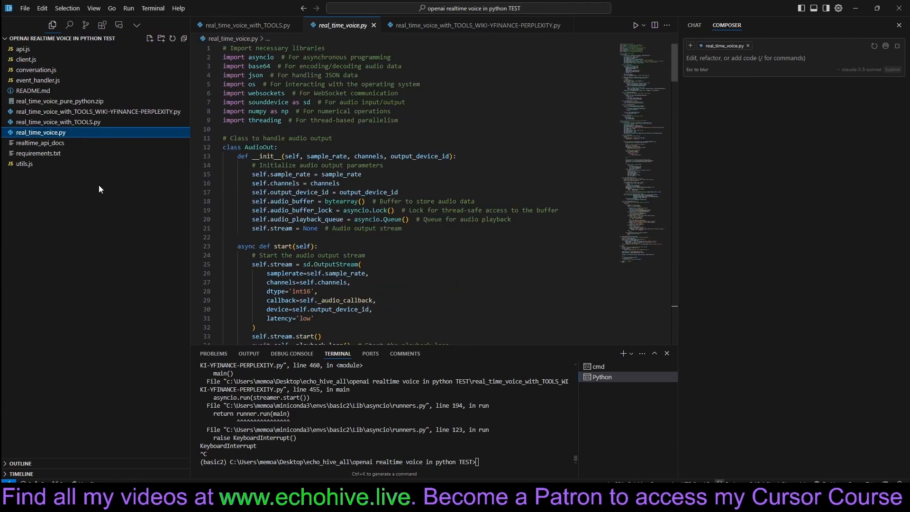
pyautogui.moveTo(517, 477)
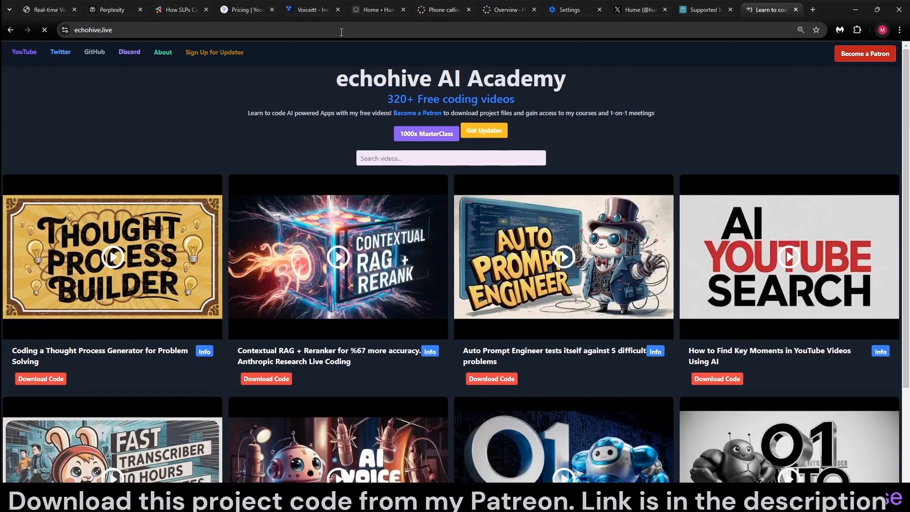
pyautogui.moveTo(13, 123)
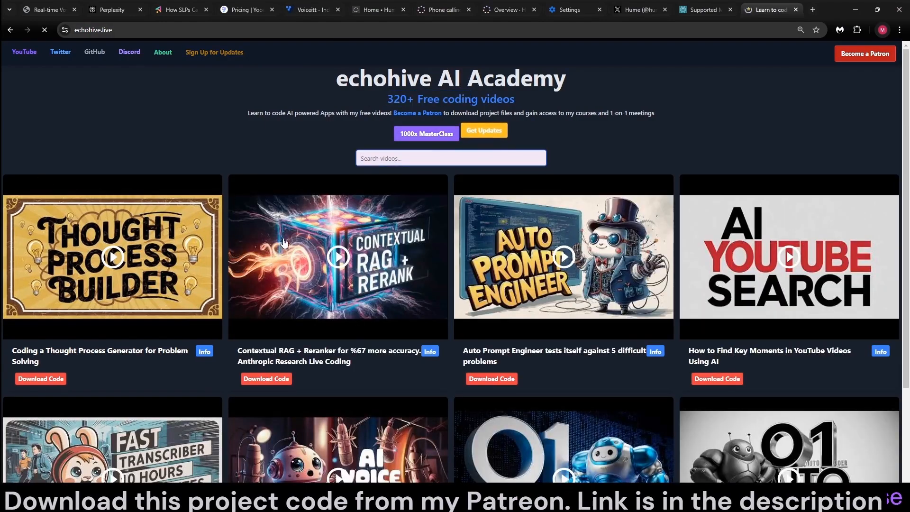
# Scroll the echohive.live video grid and get the Knowledge Graph project's Download Code link
pyautogui.scroll(-3)
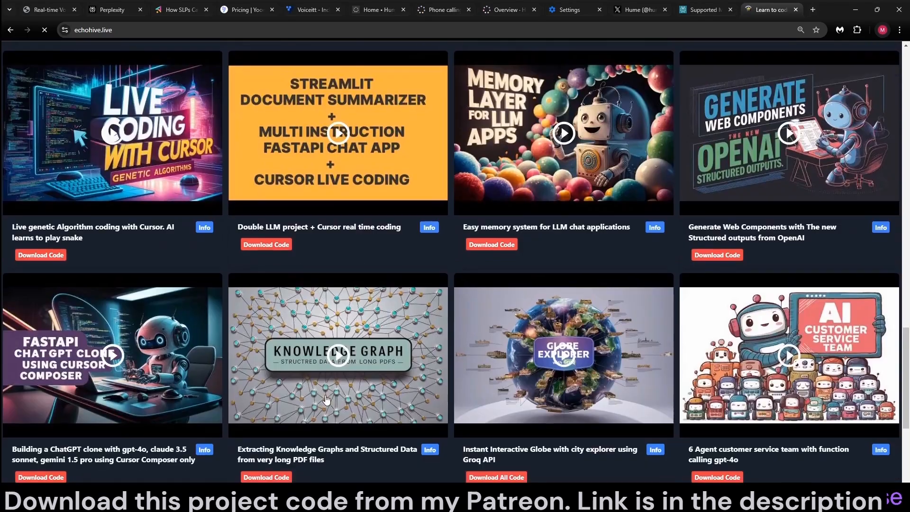
pyautogui.scroll(-3)
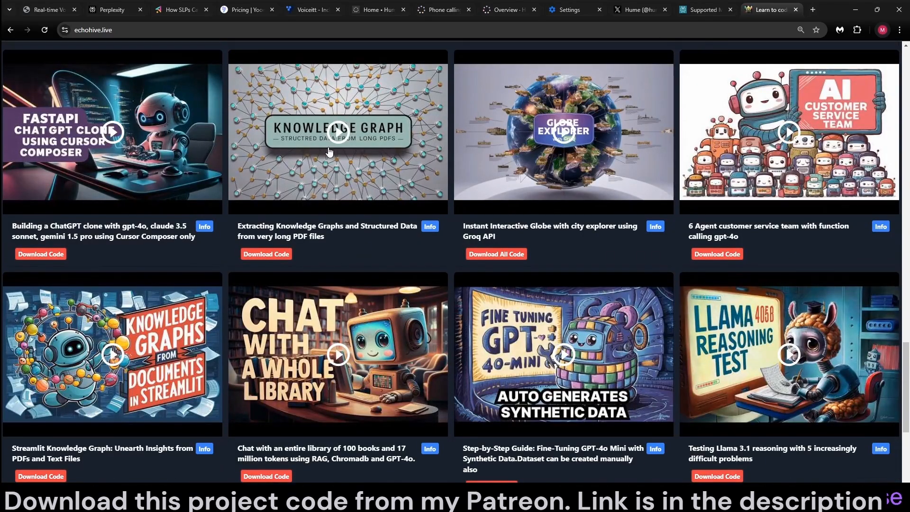
pyautogui.moveTo(359, 147)
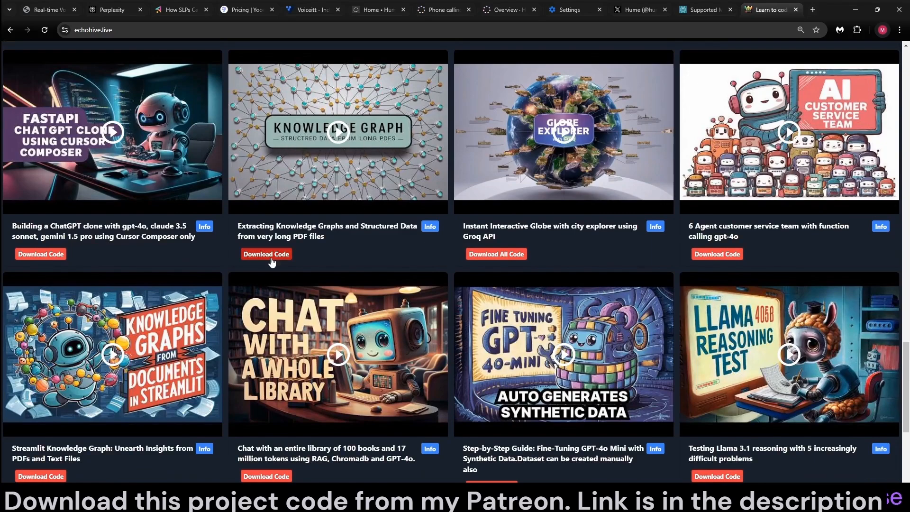
pyautogui.click(266, 254)
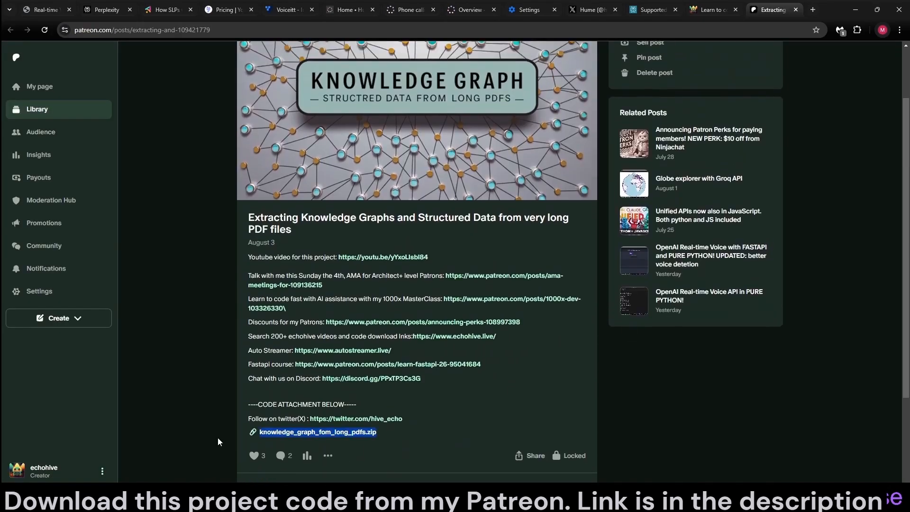
pyautogui.moveTo(657, 111)
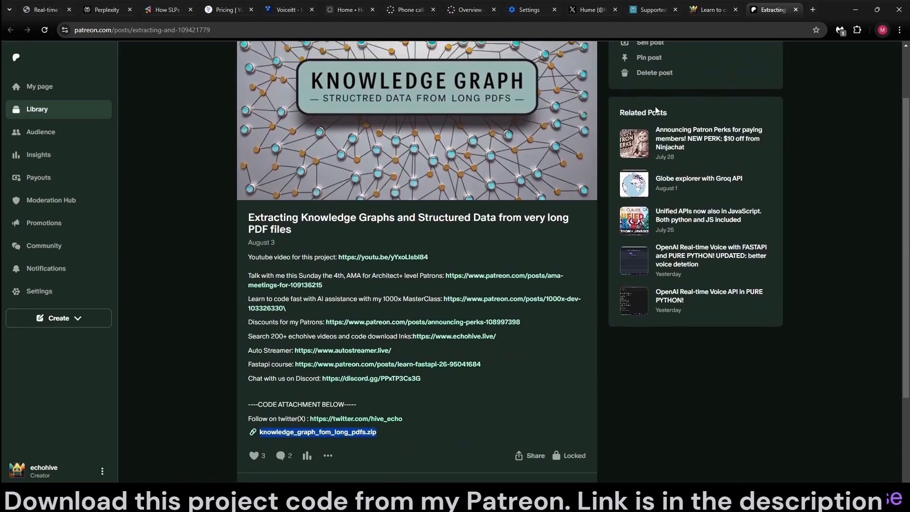
# View the 1000x MasterClass post on Patreon, then switch back to Cursor
pyautogui.click(454, 336)
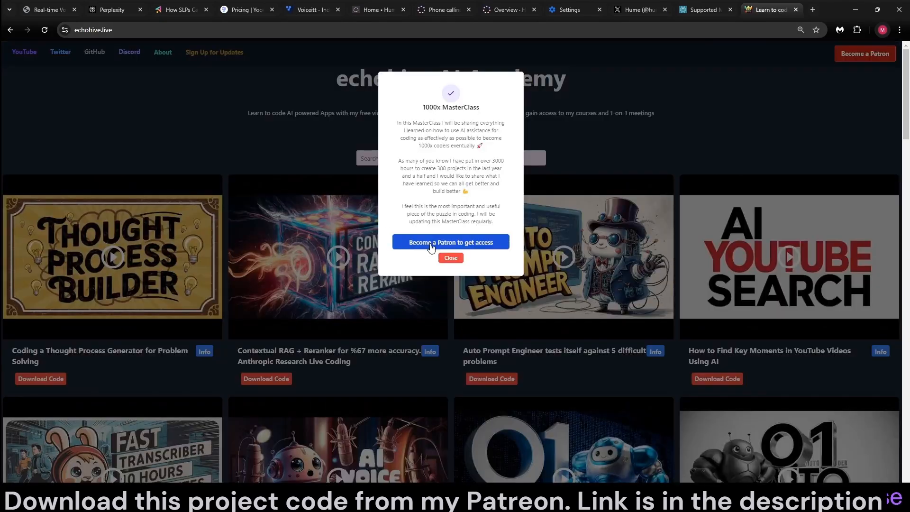
pyautogui.click(451, 242)
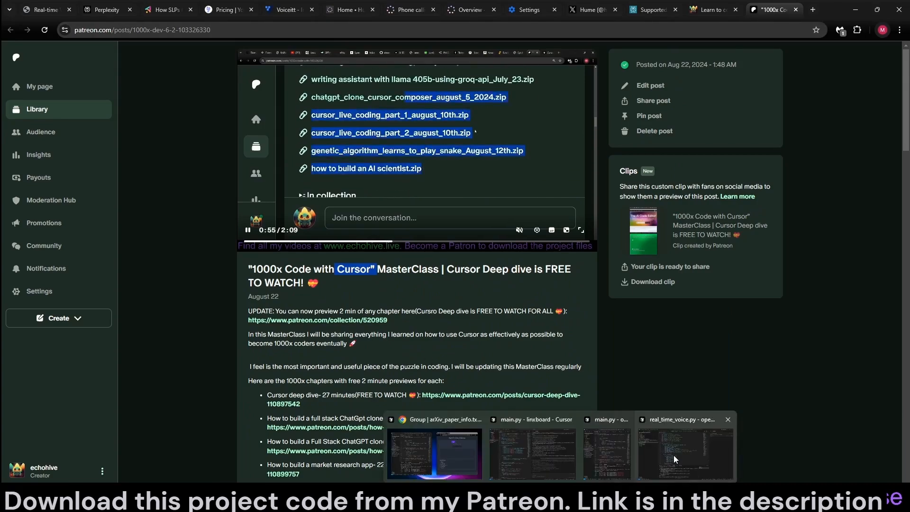
pyautogui.click(677, 455)
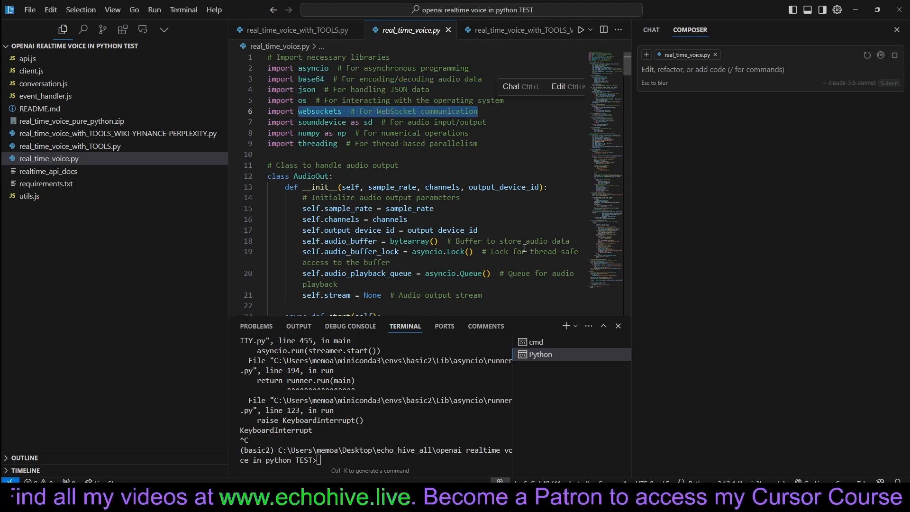
pyautogui.moveTo(457, 335)
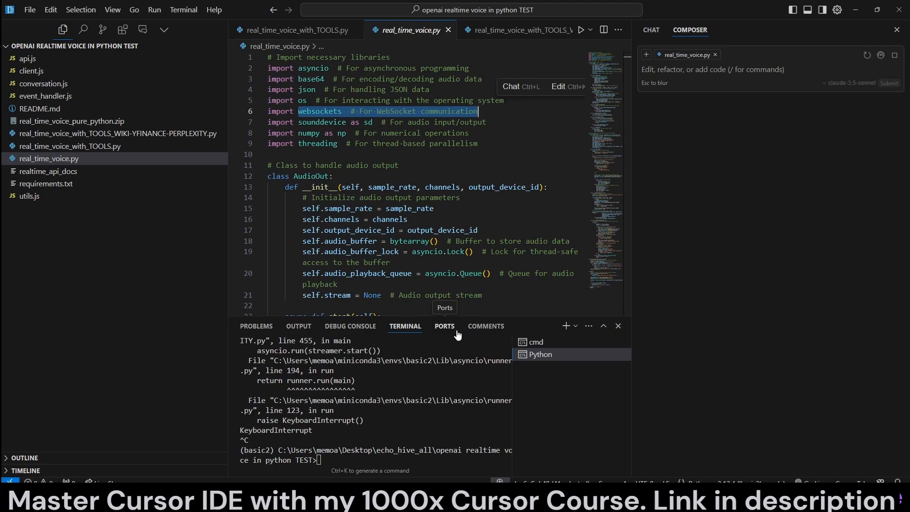
pyautogui.moveTo(468, 254)
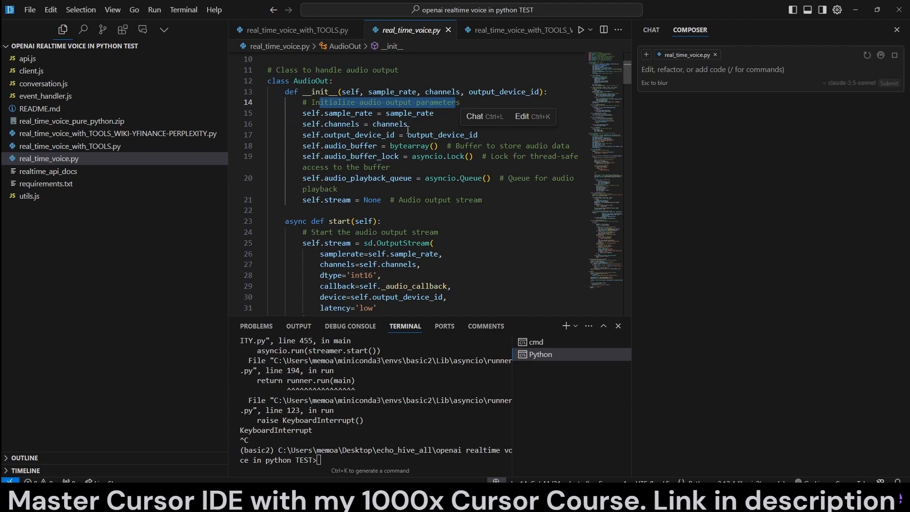
pyautogui.scroll(-3)
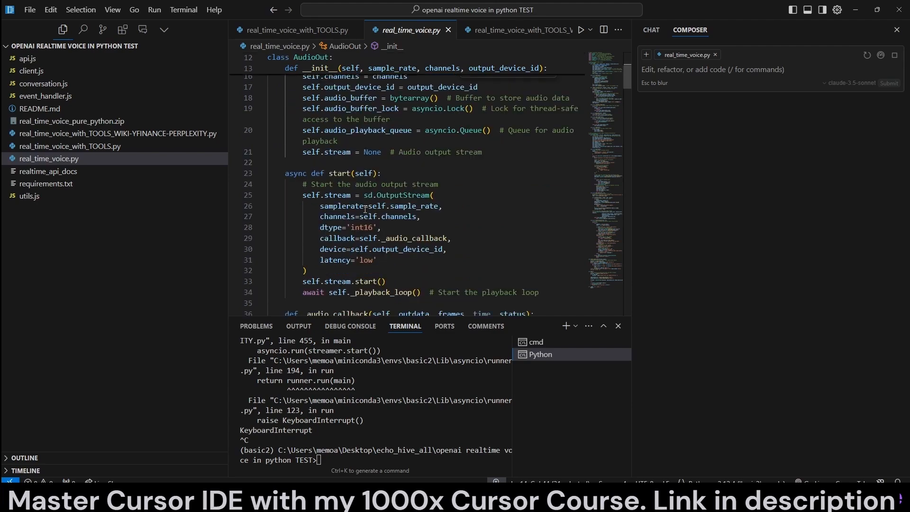
pyautogui.moveTo(316, 184); pyautogui.dragTo(408, 184)
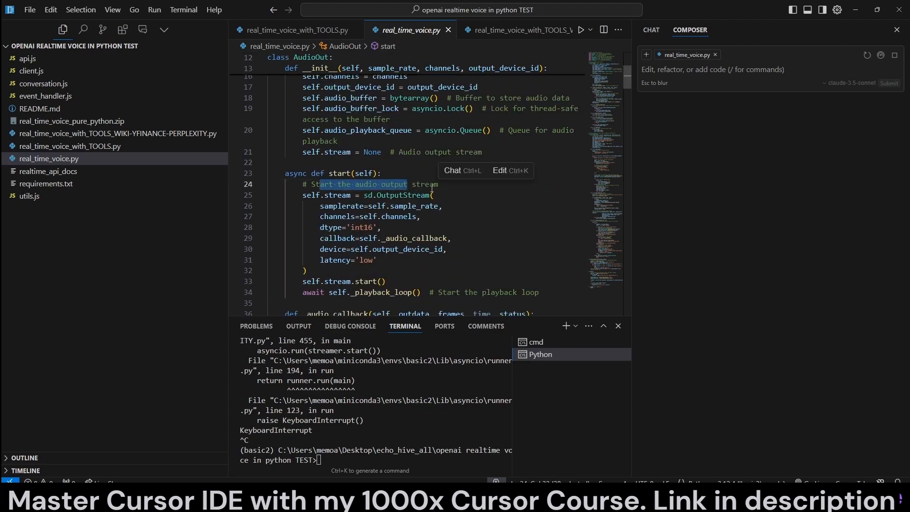
pyautogui.scroll(-3)
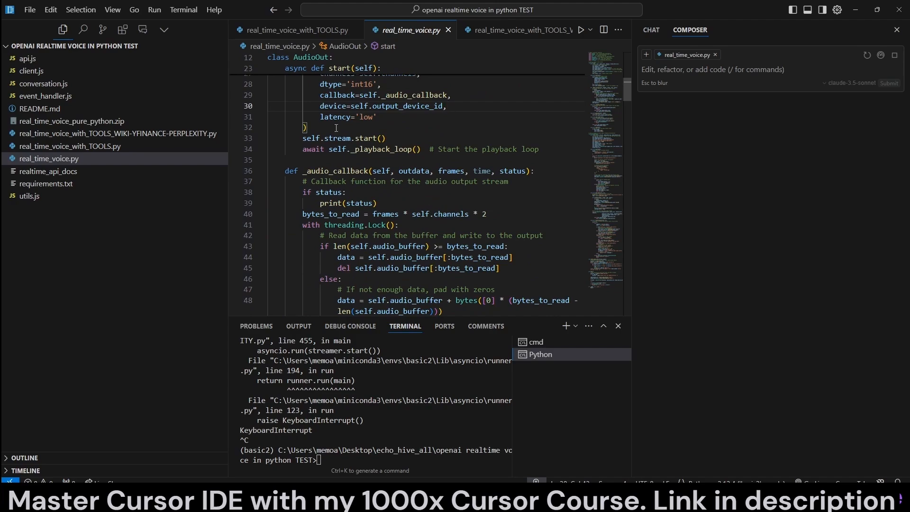
pyautogui.moveTo(311, 171)
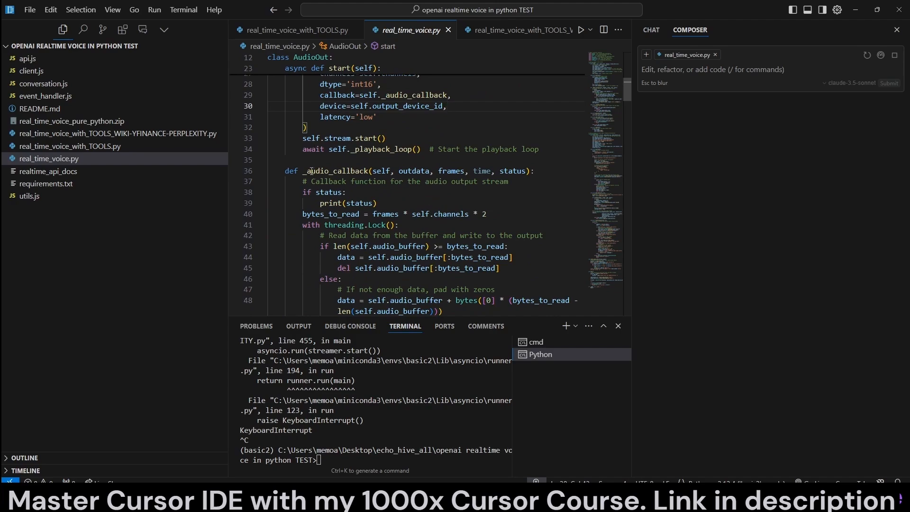
pyautogui.moveTo(314, 182); pyautogui.dragTo(510, 181)
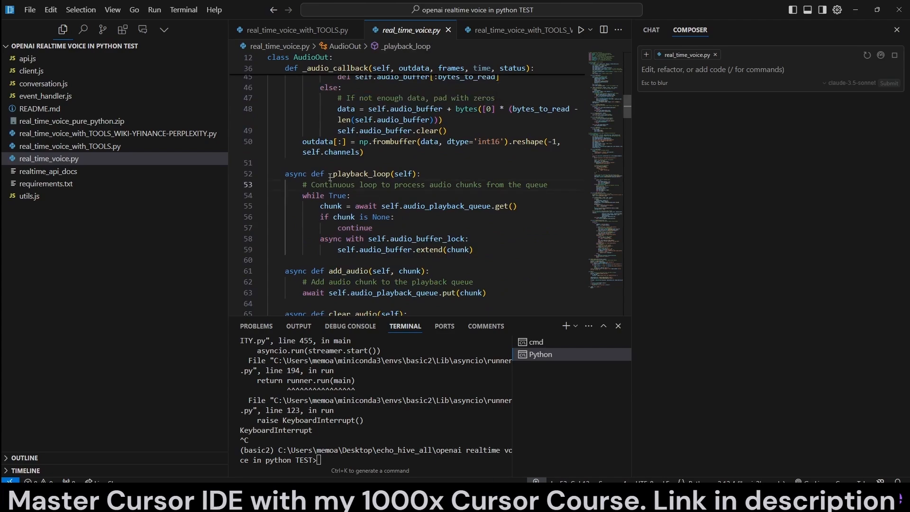
pyautogui.moveTo(318, 184); pyautogui.dragTo(428, 185)
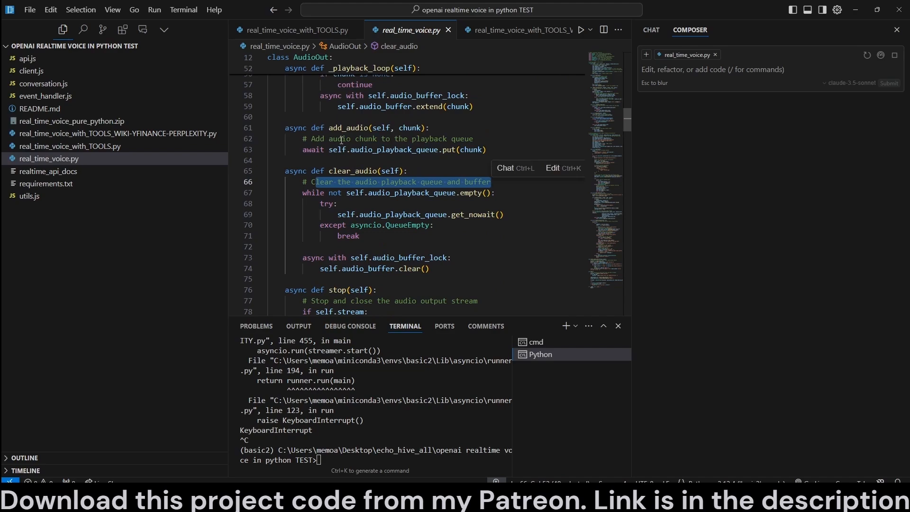
pyautogui.scroll(-3)
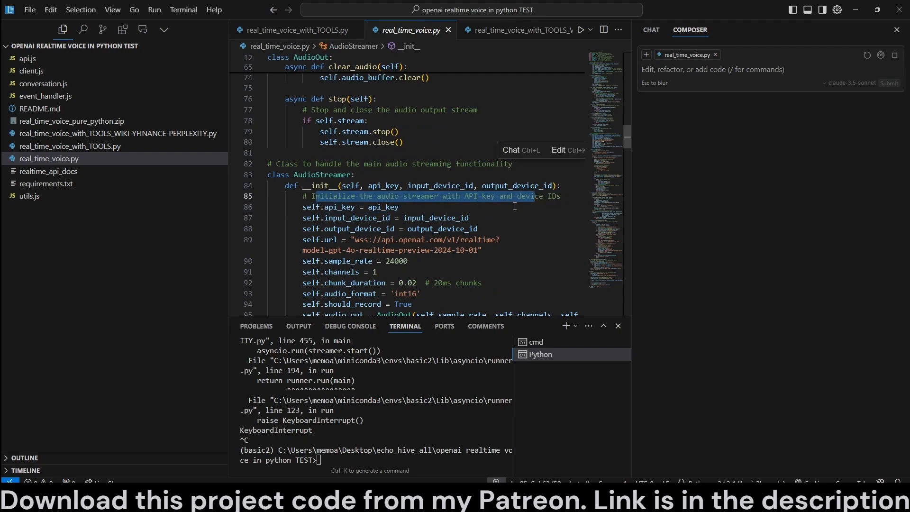
pyautogui.scroll(-3)
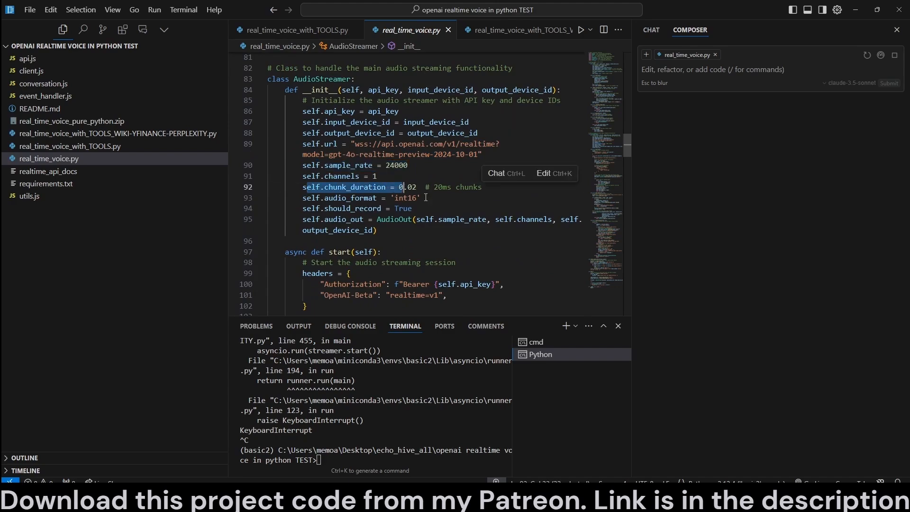
pyautogui.moveTo(400, 208)
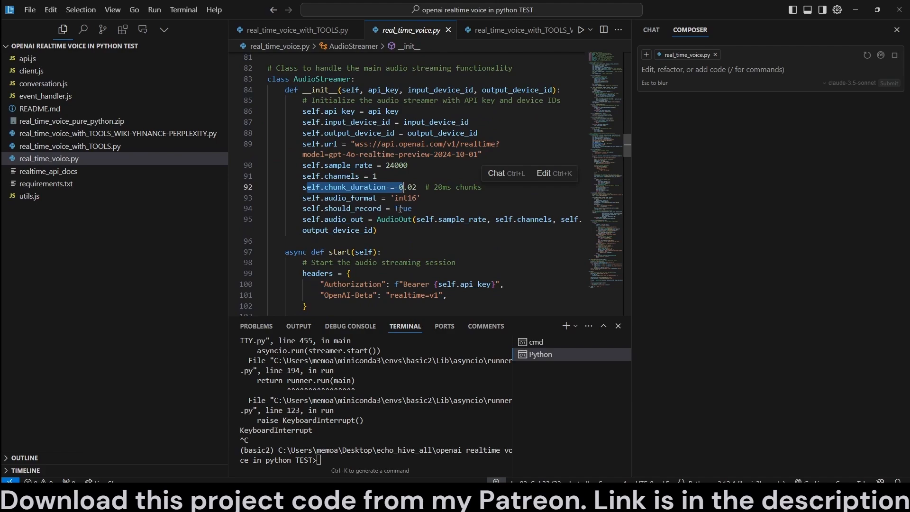
pyautogui.scroll(-3)
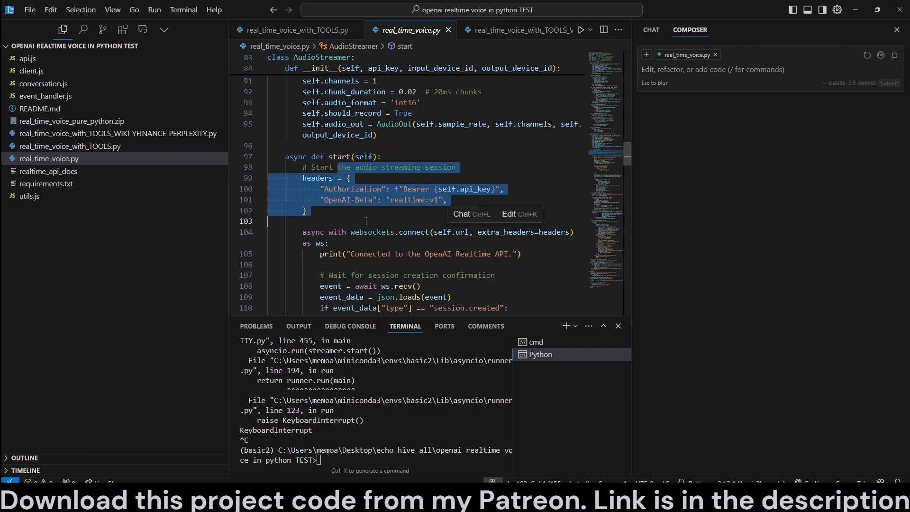
pyautogui.scroll(-3)
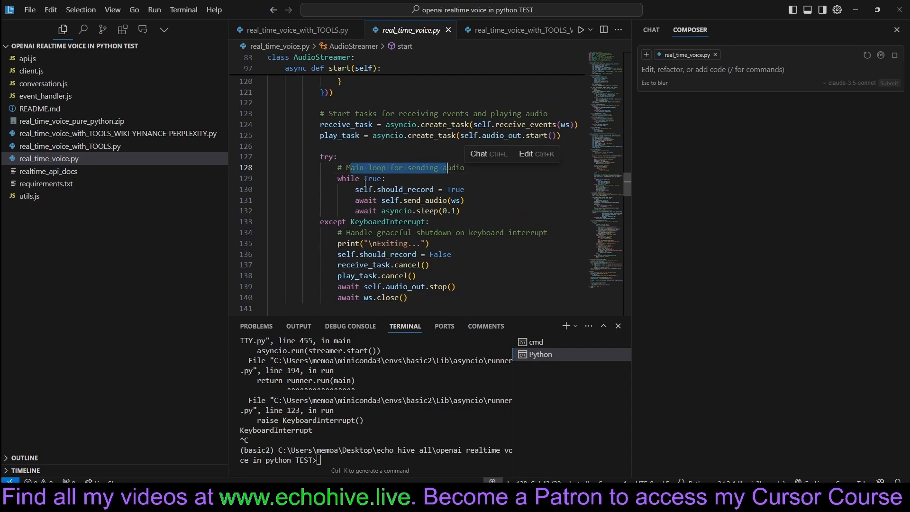
pyautogui.scroll(-3)
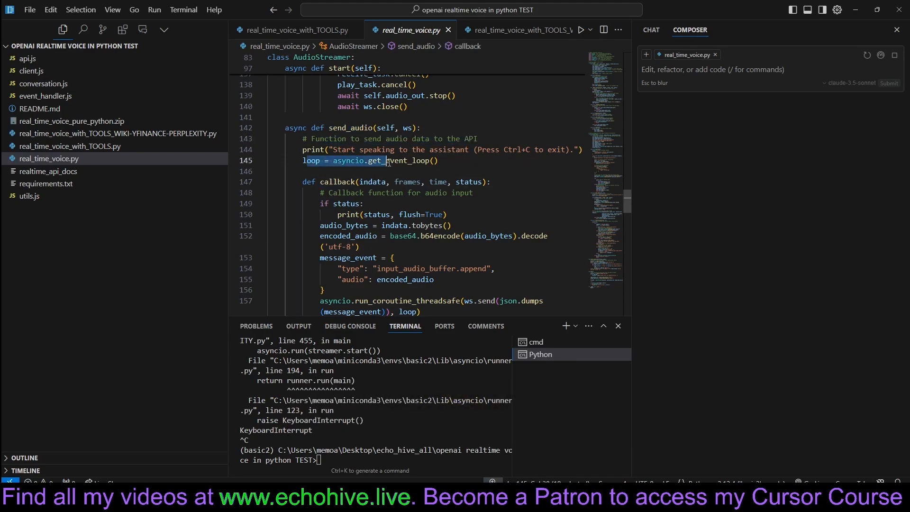
pyautogui.doubleClick(334, 181)
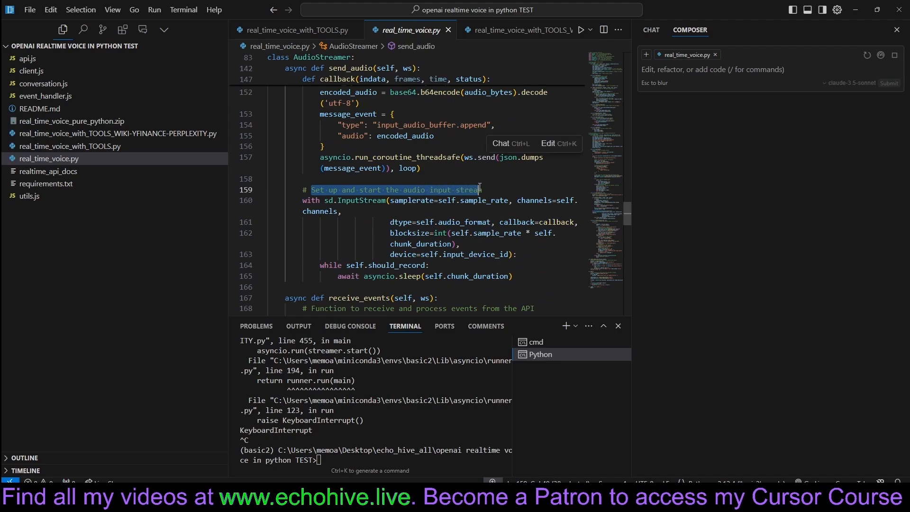
pyautogui.scroll(-3)
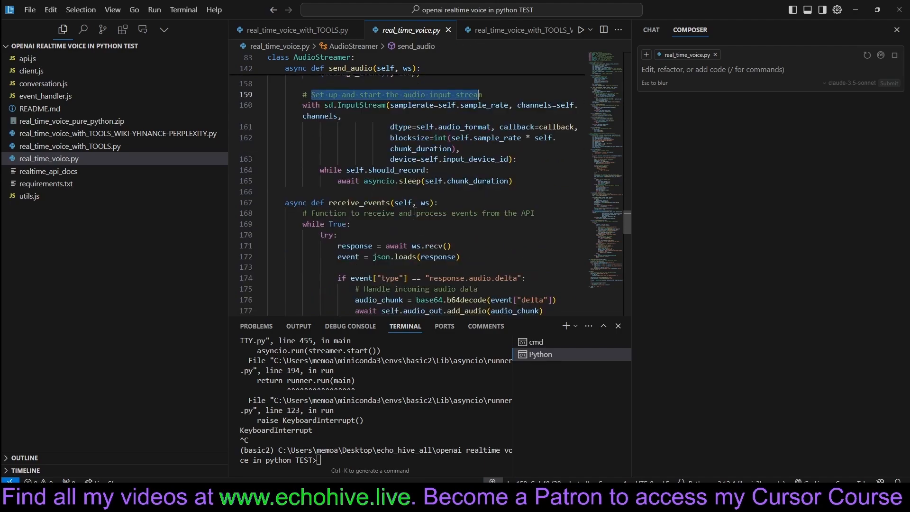
pyautogui.moveTo(357, 181)
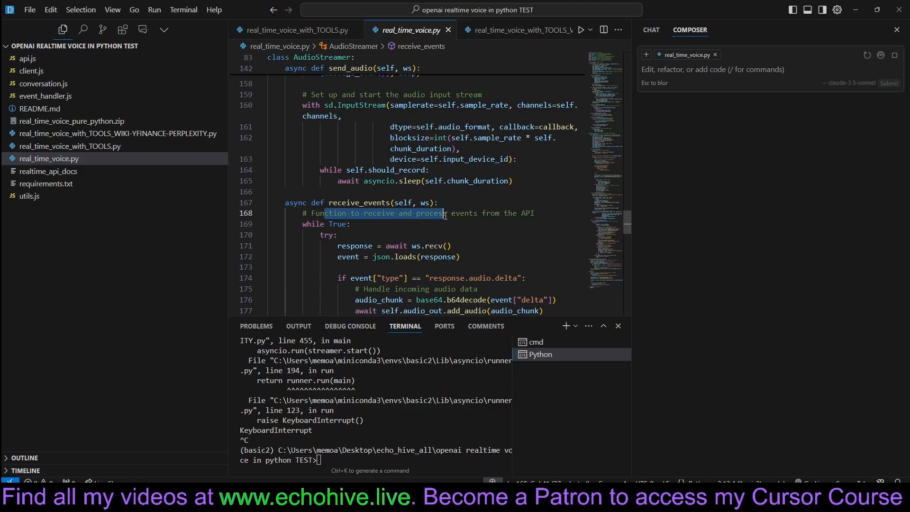
pyautogui.scroll(-3)
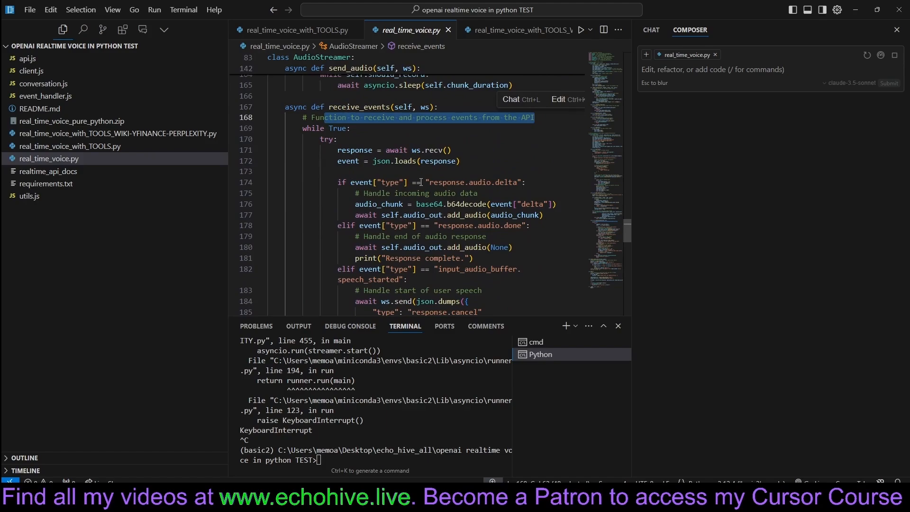
pyautogui.moveTo(101, 126)
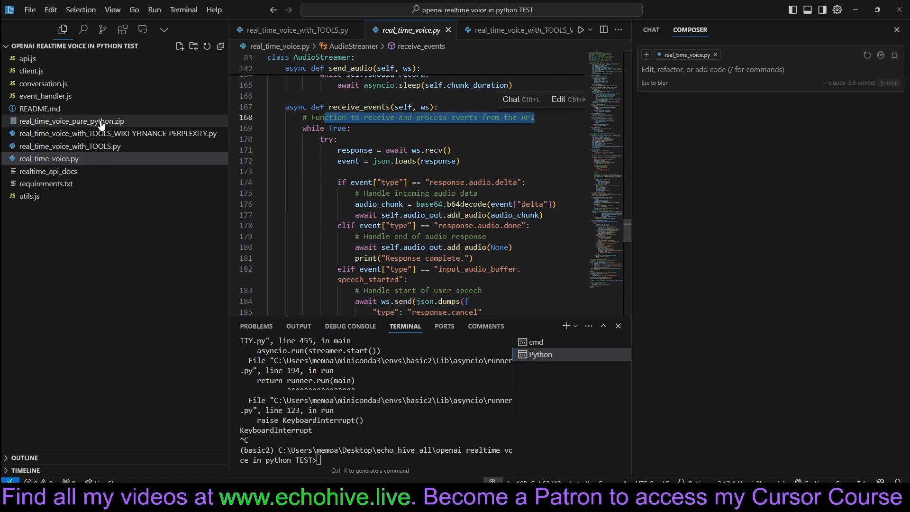
pyautogui.click(48, 171)
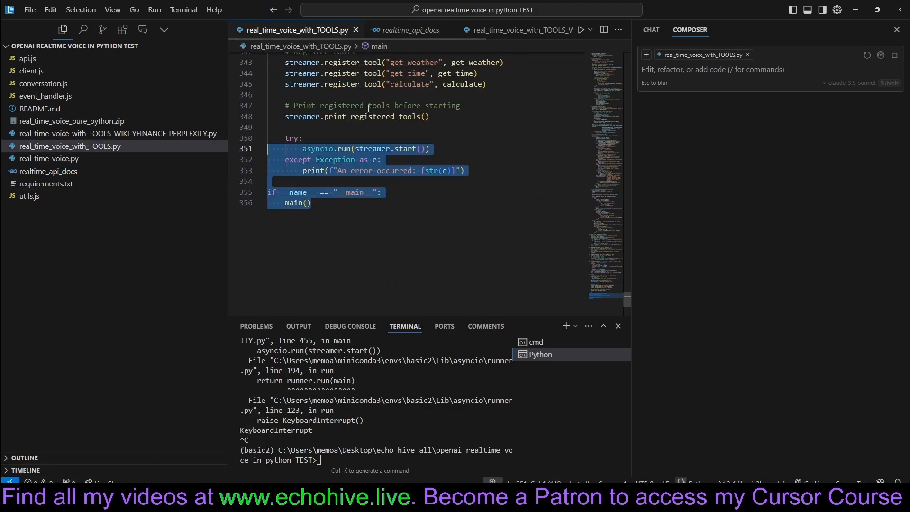
pyautogui.click(49, 159)
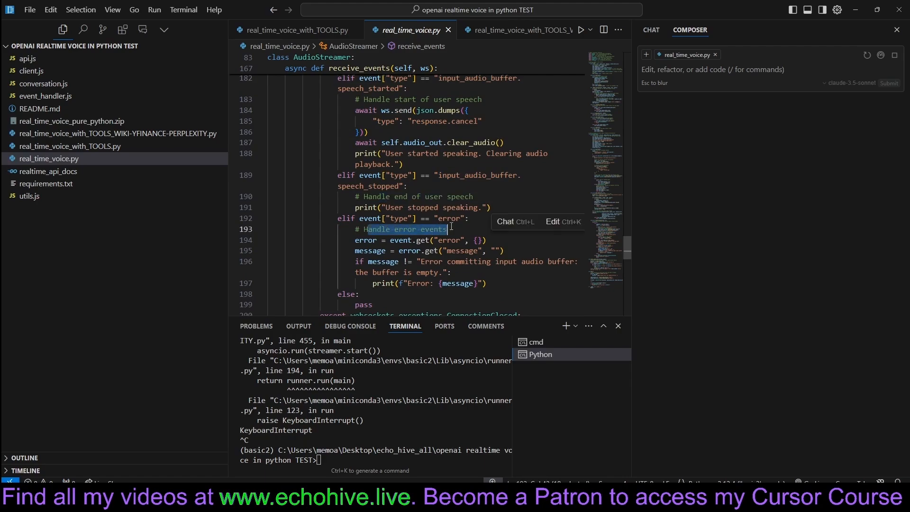
pyautogui.scroll(-3)
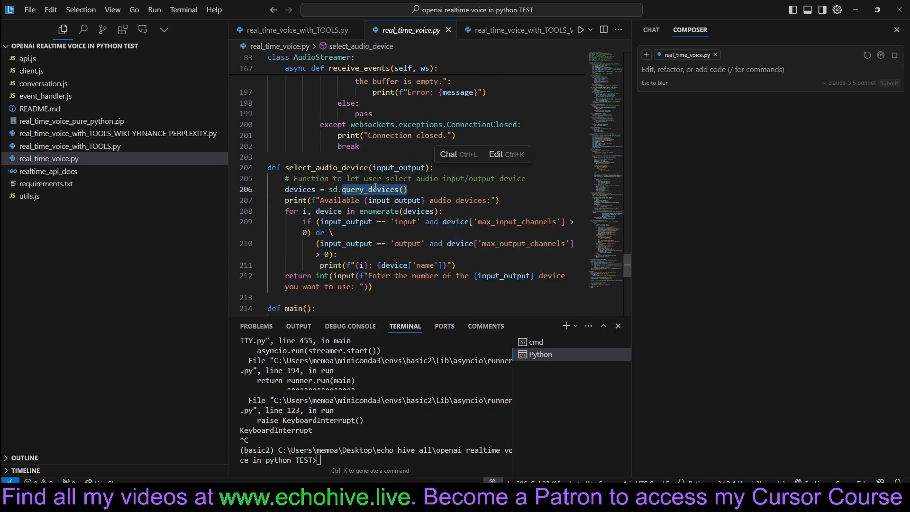
pyautogui.scroll(-3)
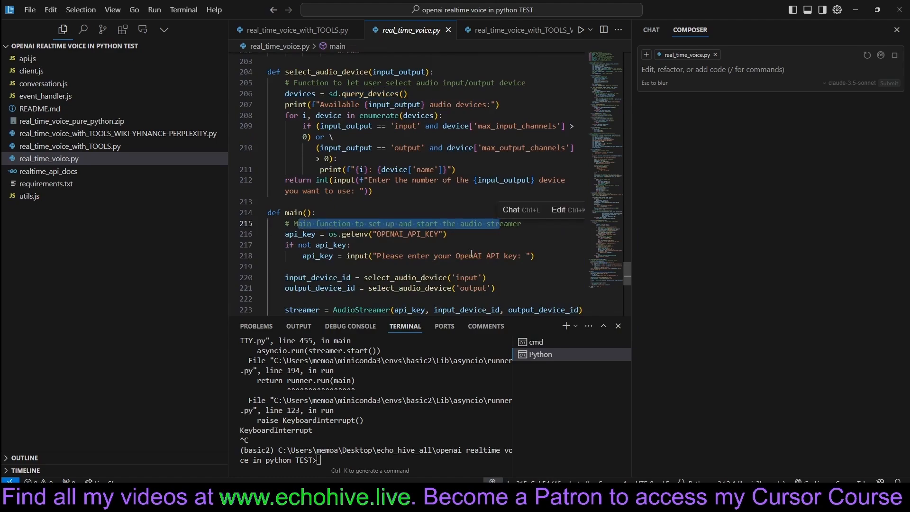
pyautogui.scroll(-3)
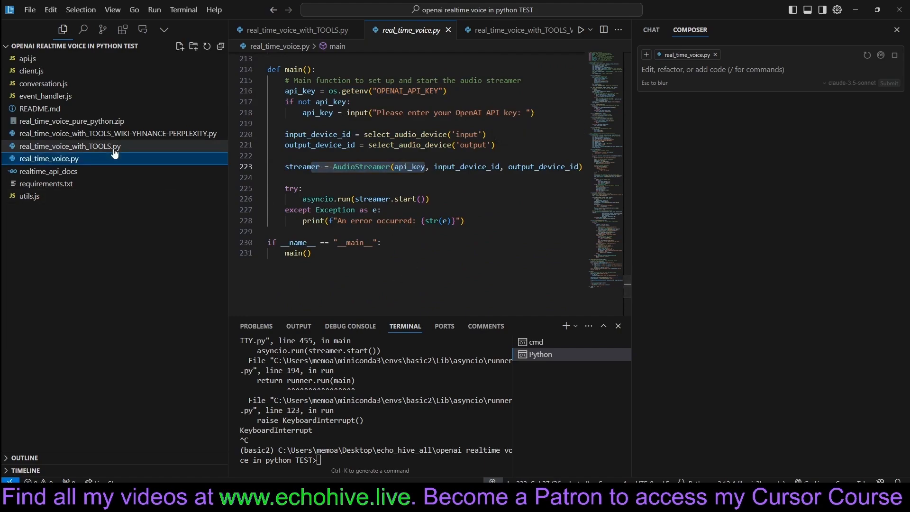
# Switch to real_time_voice_with_TOOLS.py and review the ToolRegistry register_tool method
pyautogui.click(70, 146)
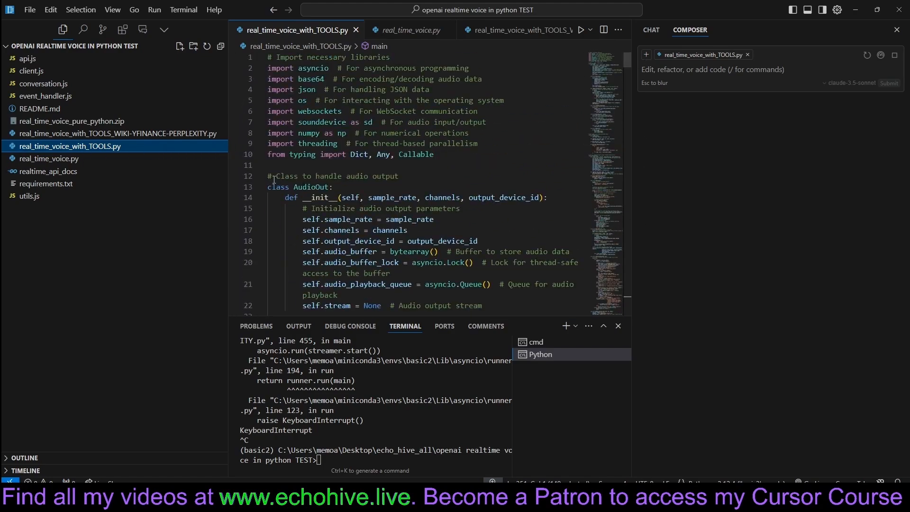
pyautogui.scroll(-3)
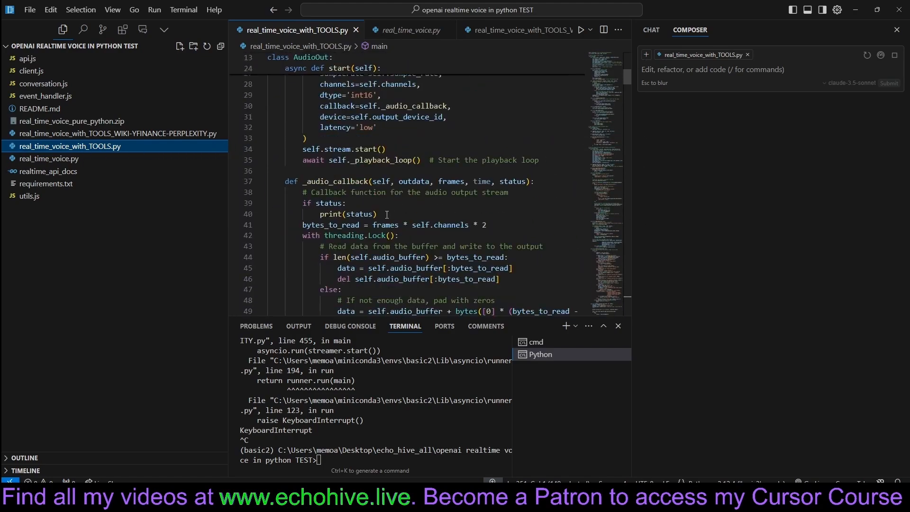
pyautogui.scroll(-3)
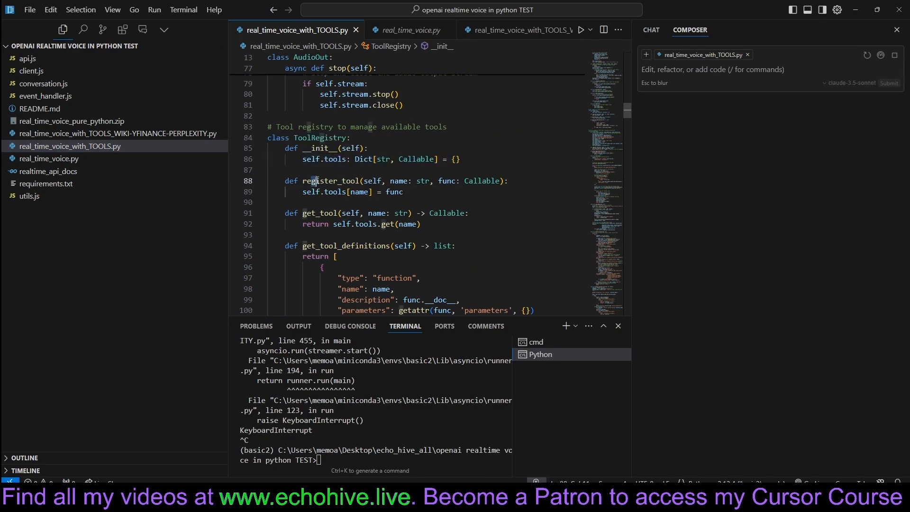
pyautogui.doubleClick(334, 180)
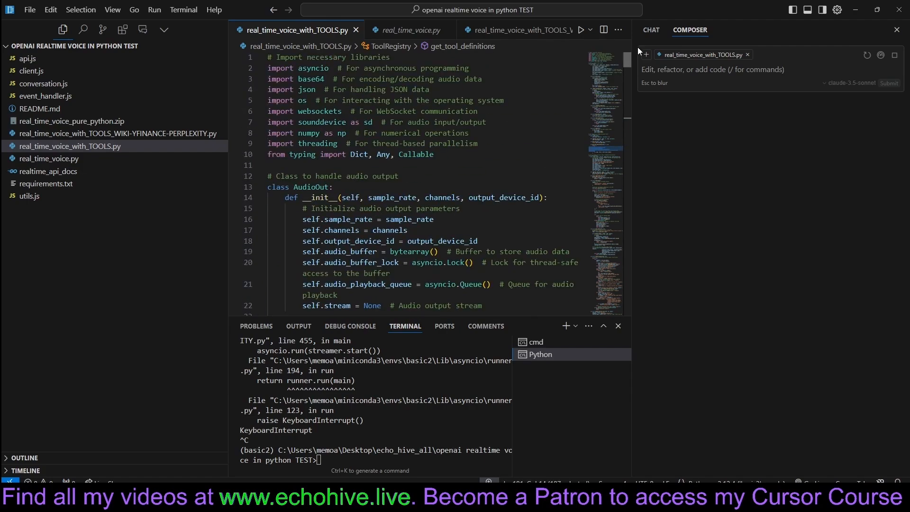
# Review the AudioStreamer register_tool method and the session.update tools configuration
pyautogui.scroll(-3)
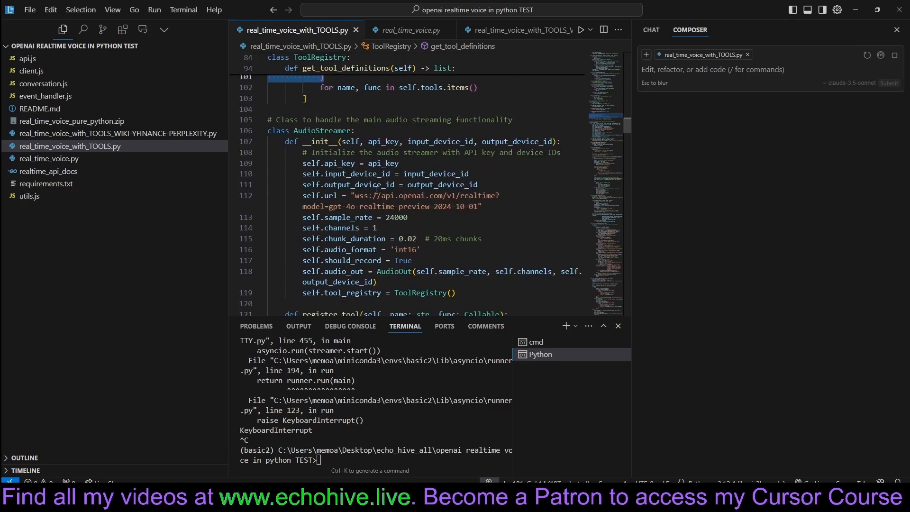
pyautogui.scroll(-3)
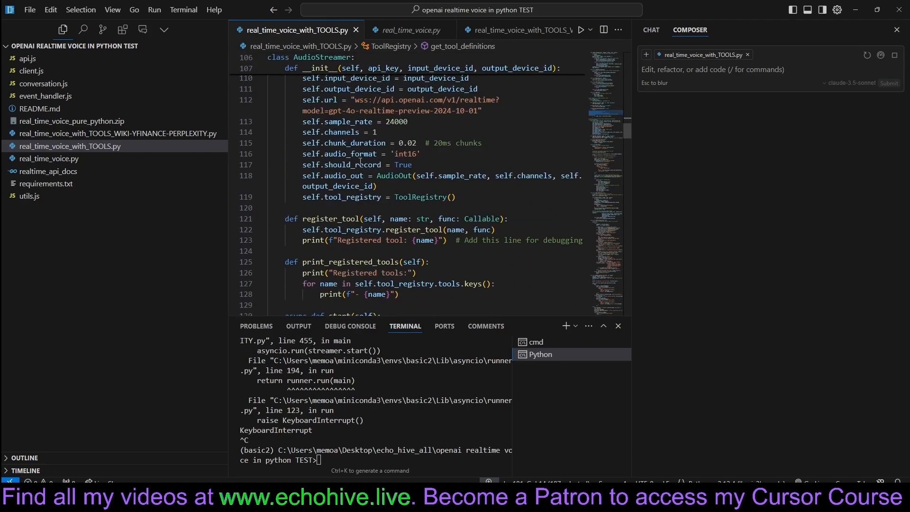
pyautogui.doubleClick(357, 165)
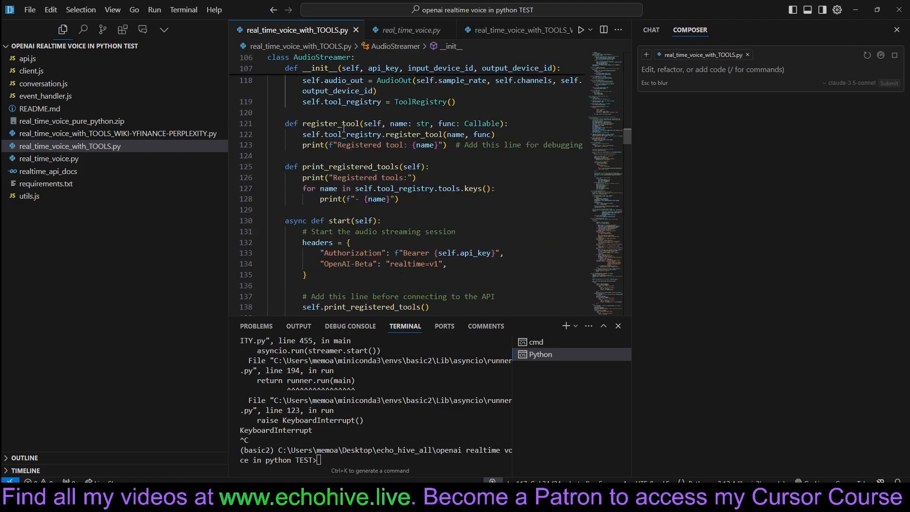
pyautogui.moveTo(329, 123)
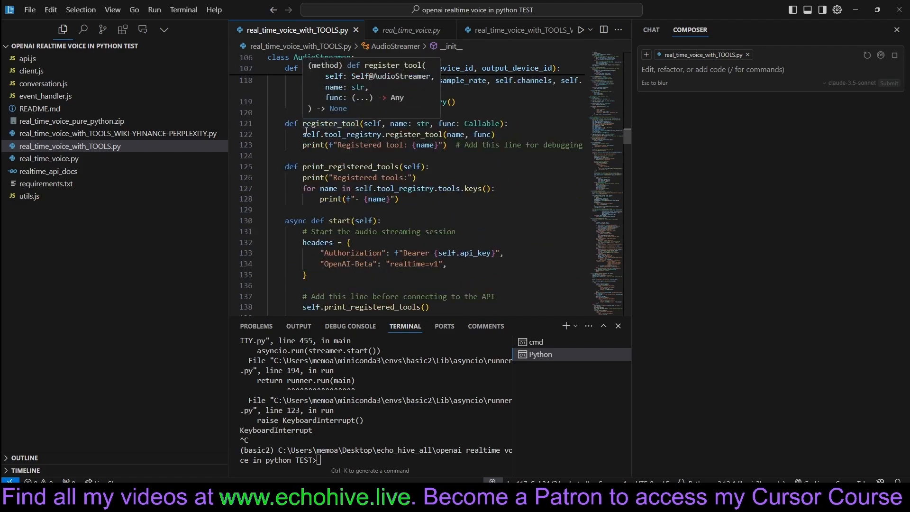
pyautogui.doubleClick(331, 123)
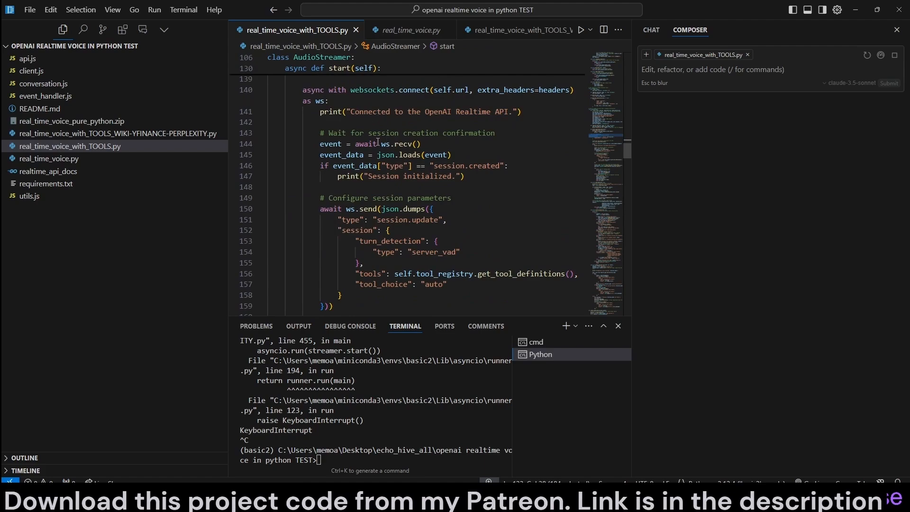
pyautogui.doubleClick(387, 198)
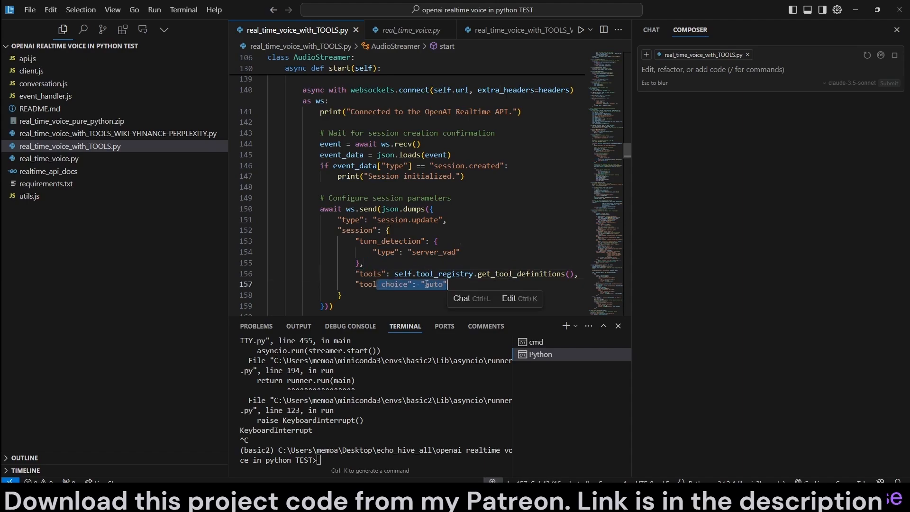
pyautogui.scroll(-3)
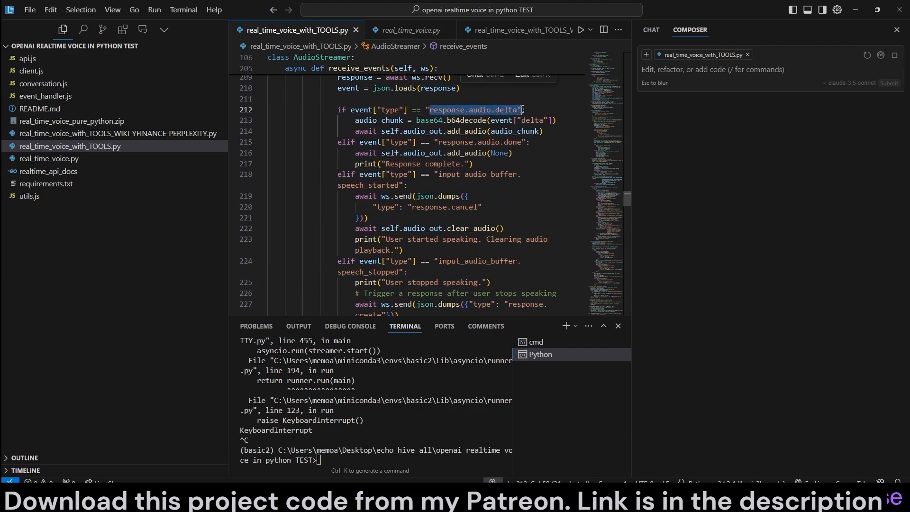
pyautogui.scroll(-3)
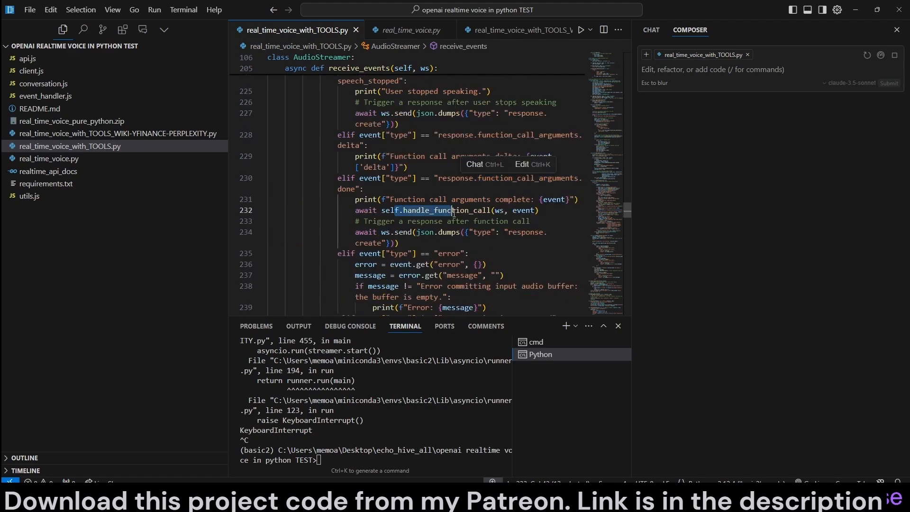
pyautogui.moveTo(440, 210)
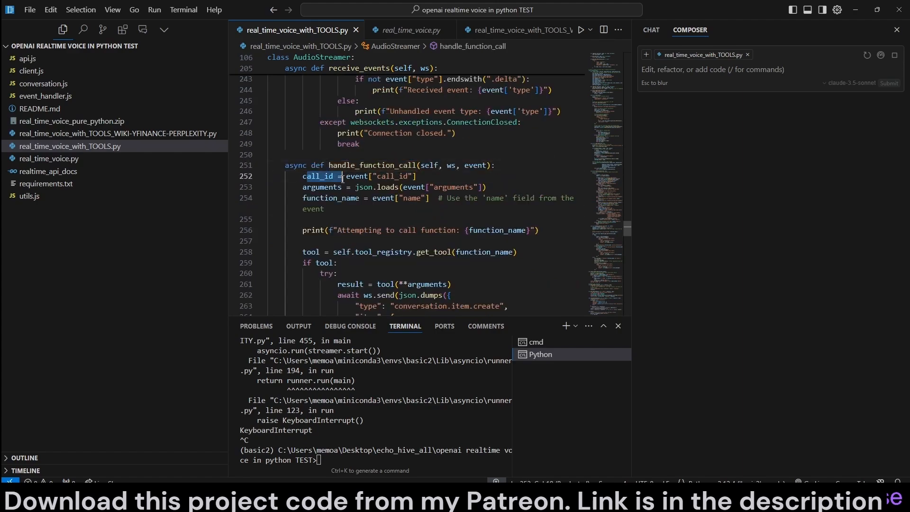
pyautogui.doubleClick(330, 198)
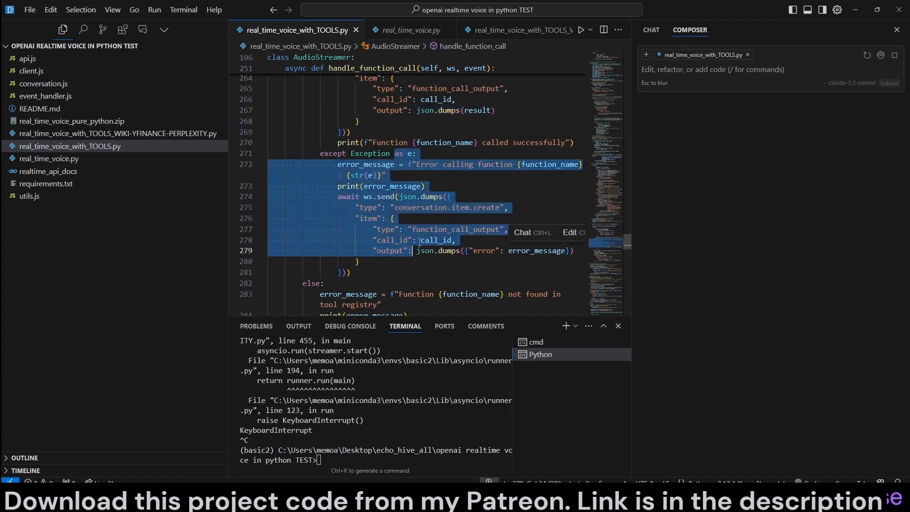
pyautogui.scroll(-3)
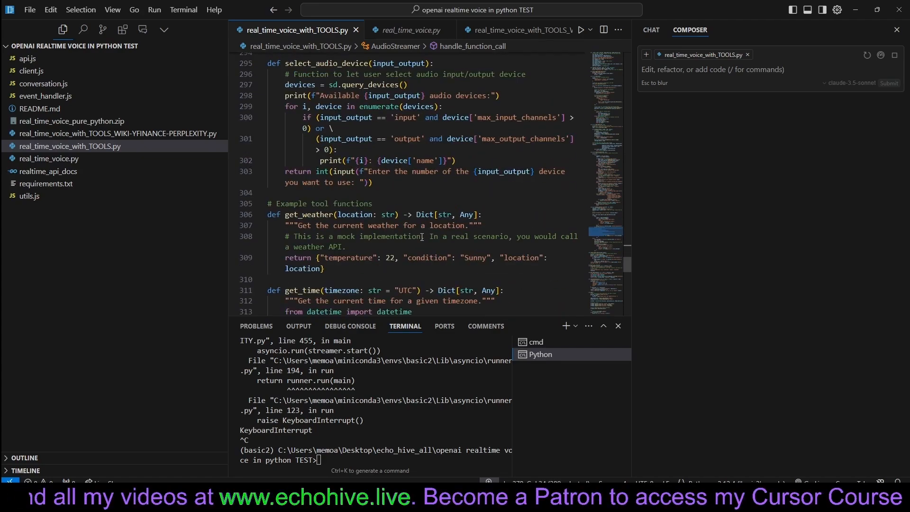
# Review calculate and main(), then switch to real_time_voice_with_TOOLS_WIKI-YFINANCE-PERPLEXITY.py in the Explorer
pyautogui.scroll(-3)
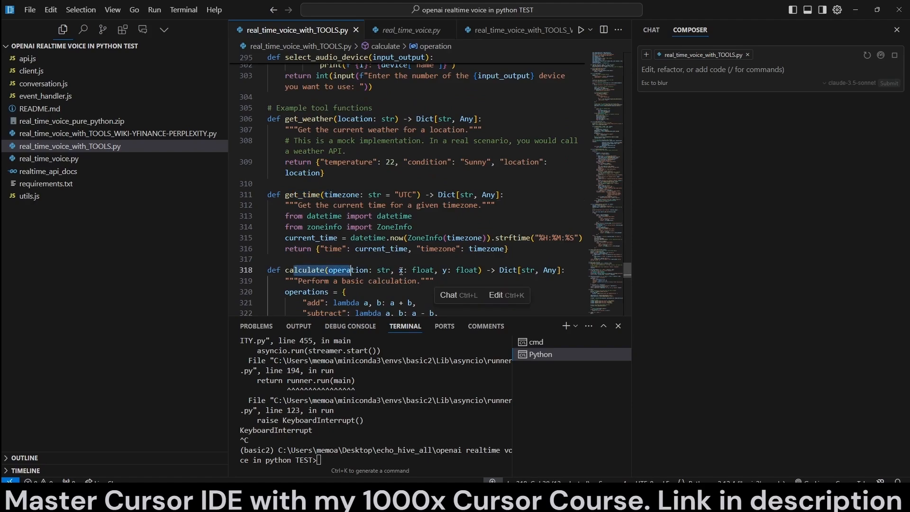
pyautogui.scroll(-3)
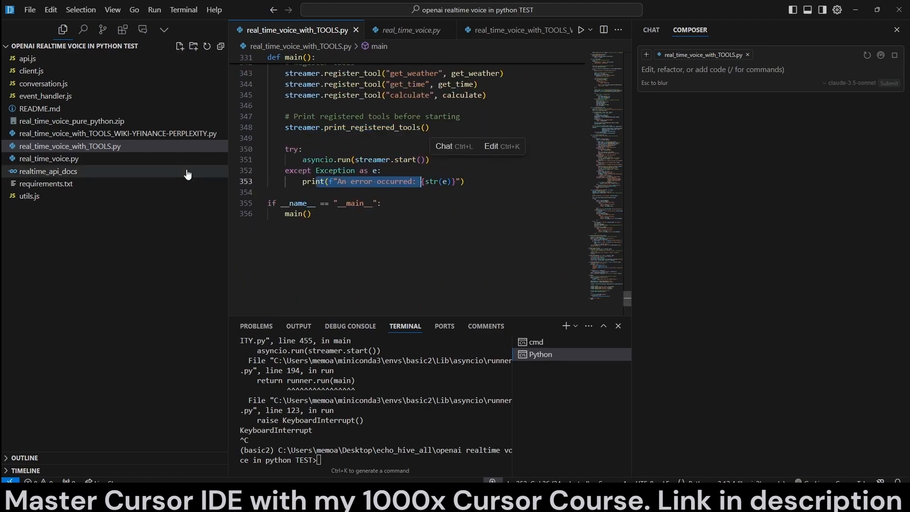
pyautogui.click(111, 133)
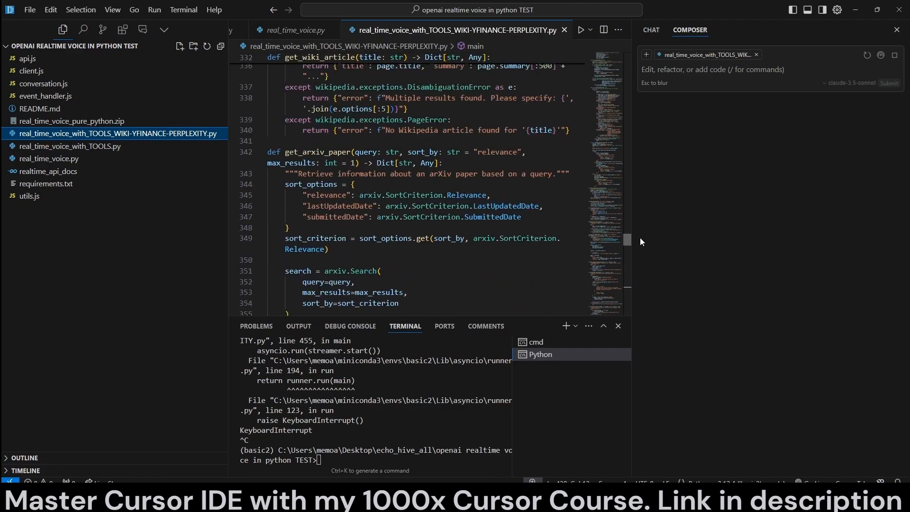
pyautogui.scroll(-3)
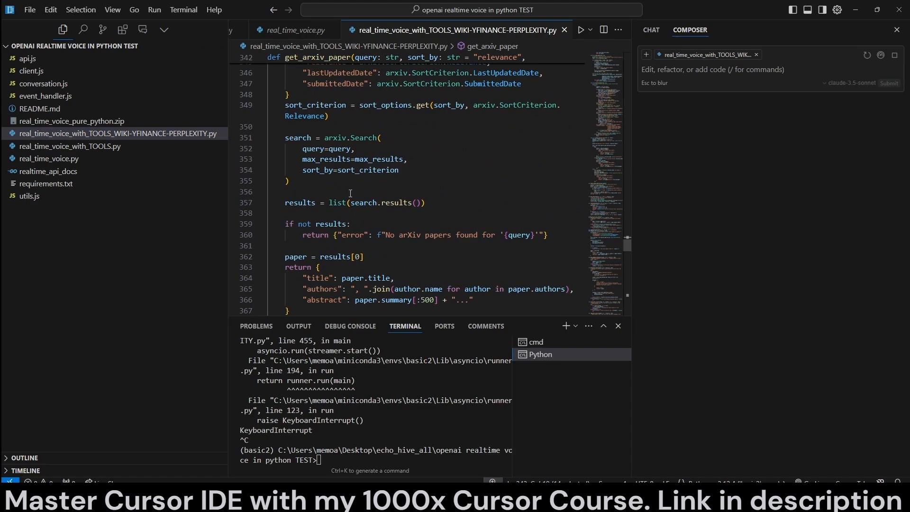
pyautogui.moveTo(627, 250)
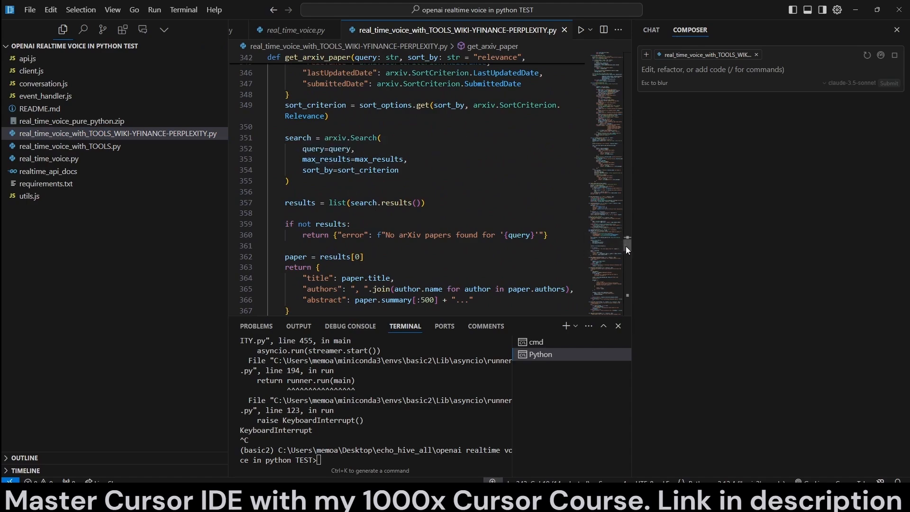
pyautogui.scroll(-3)
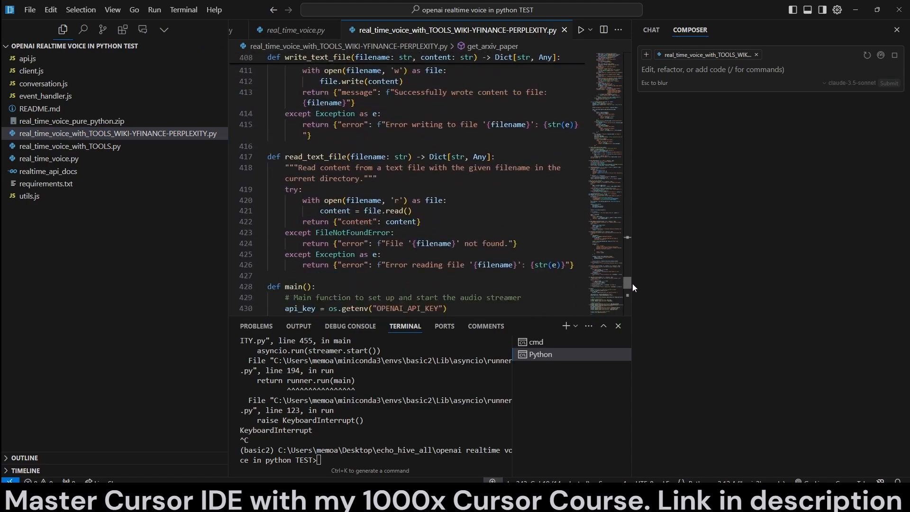
pyautogui.scroll(-3)
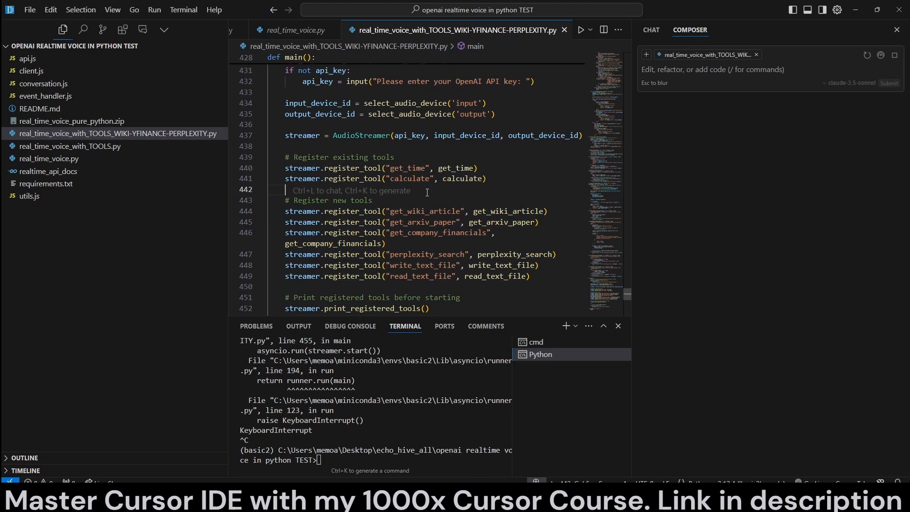
pyautogui.moveTo(442, 179); pyautogui.dragTo(482, 277)
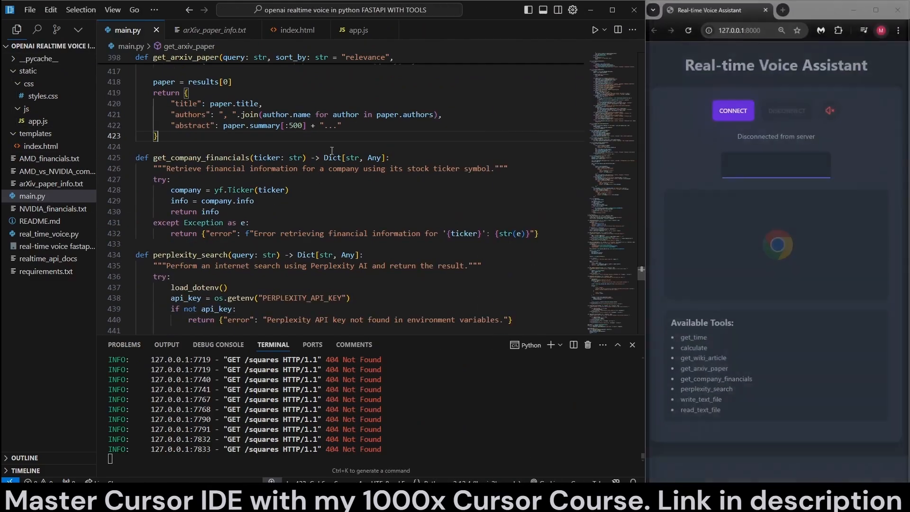
# Bring up the FastAPI WITH TOOLS window and read through main.py's server code
pyautogui.scroll(-3)
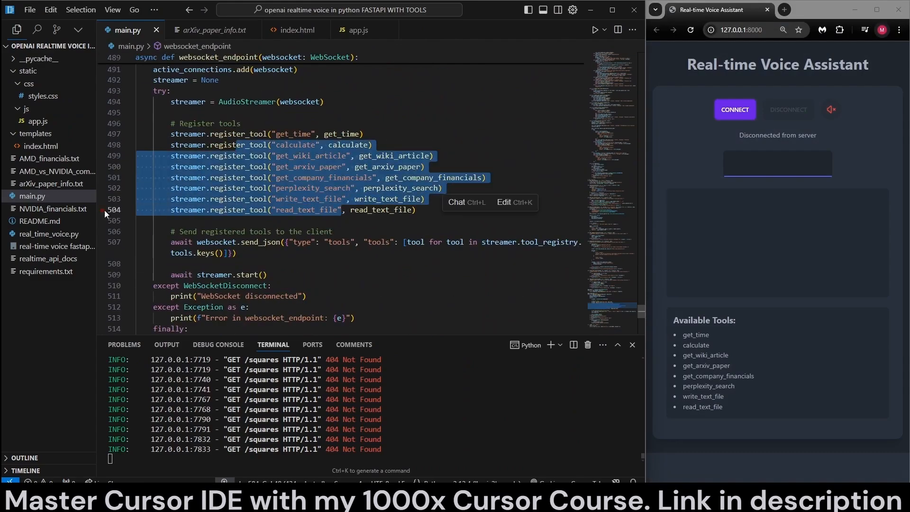
pyautogui.click(360, 30)
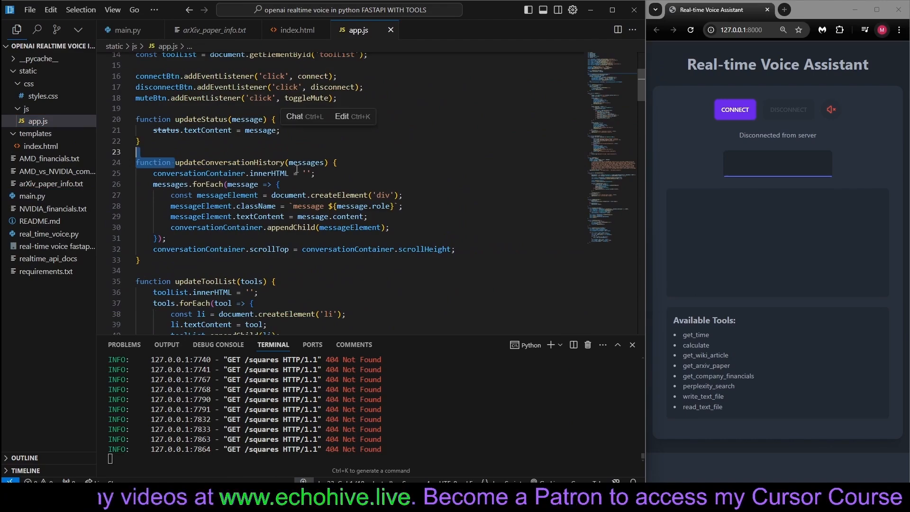
pyautogui.scroll(-3)
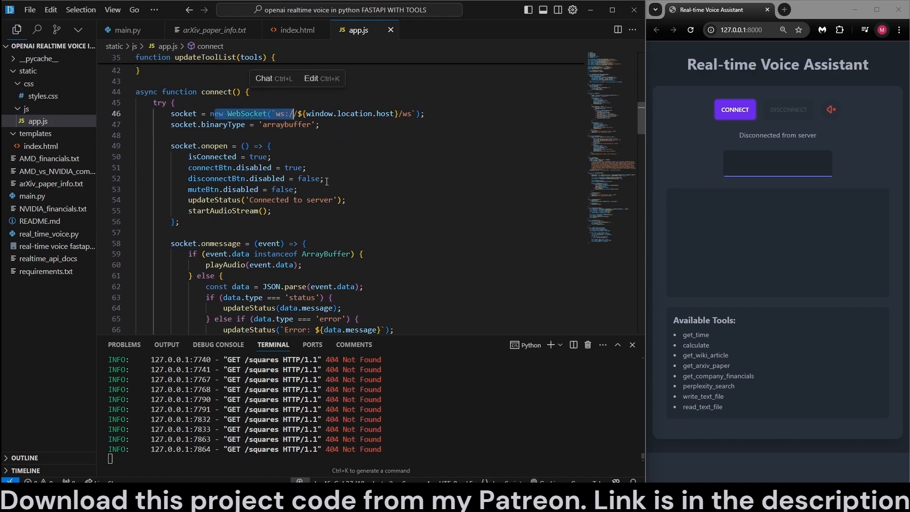
pyautogui.scroll(-3)
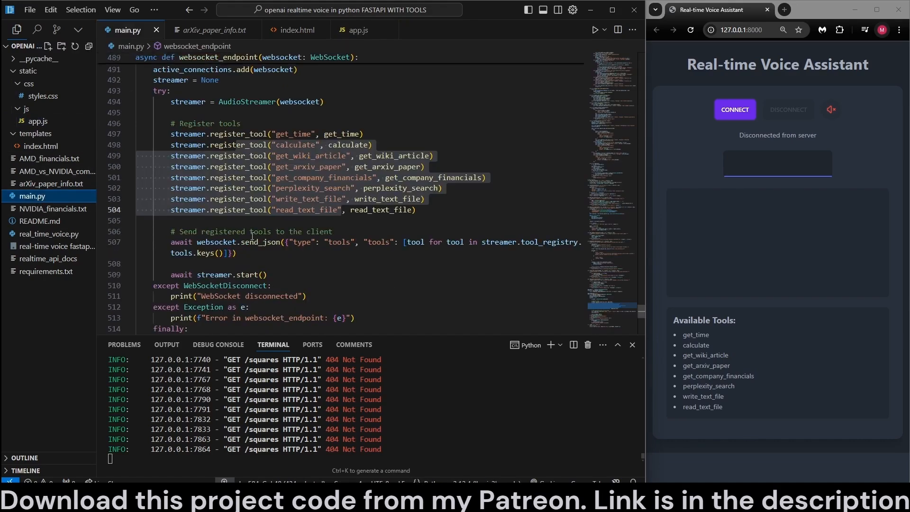
pyautogui.moveTo(38, 121)
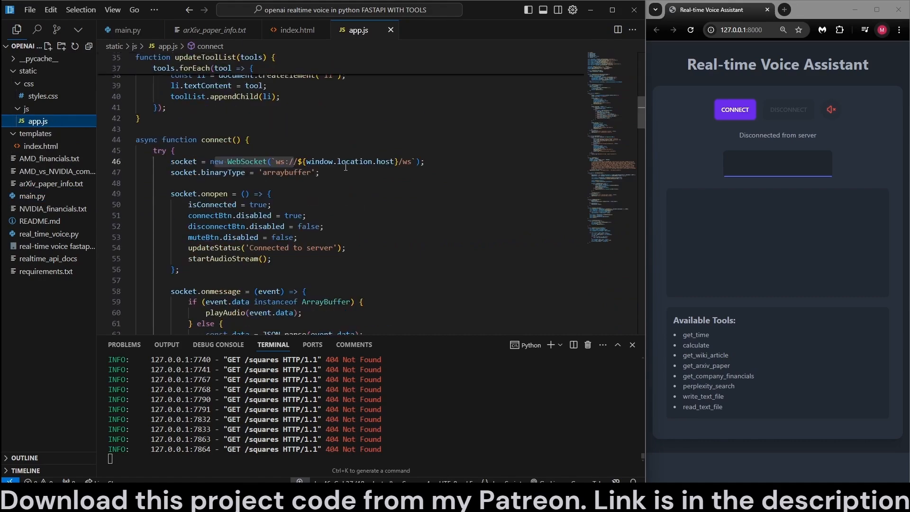
# Walk through app.js connection, mute and startAudioStream functions, ending at static/css/styles.css
pyautogui.scroll(-3)
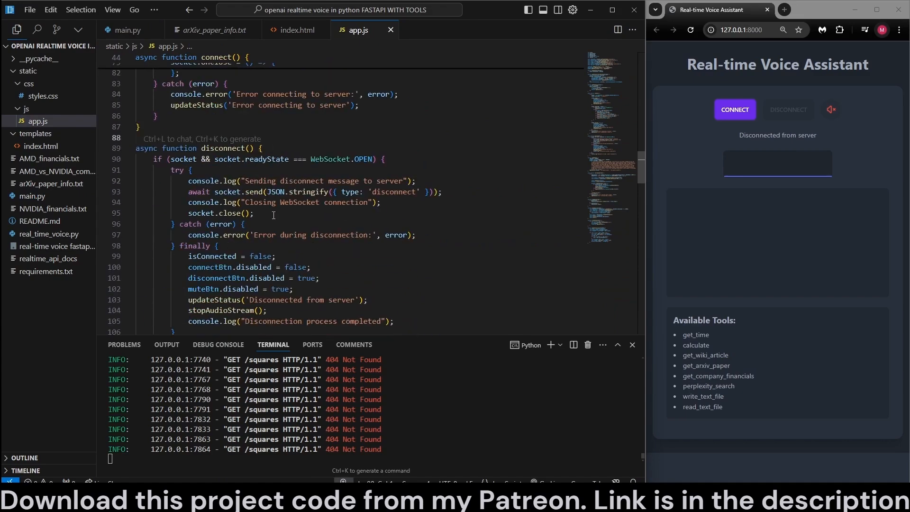
pyautogui.scroll(-3)
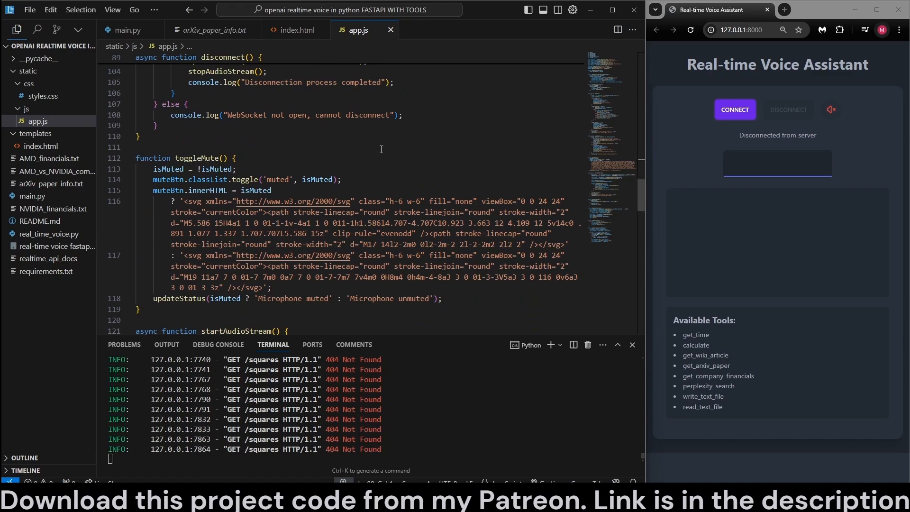
pyautogui.doubleClick(202, 158)
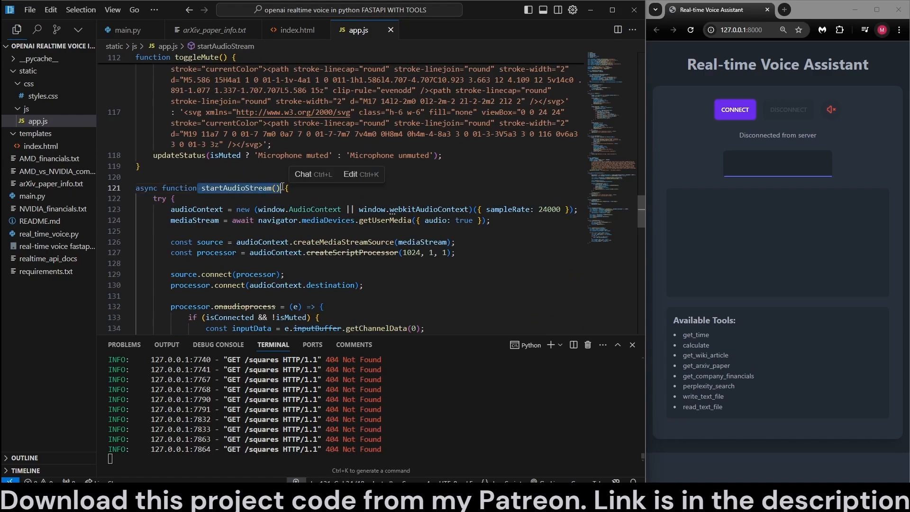
pyautogui.scroll(-3)
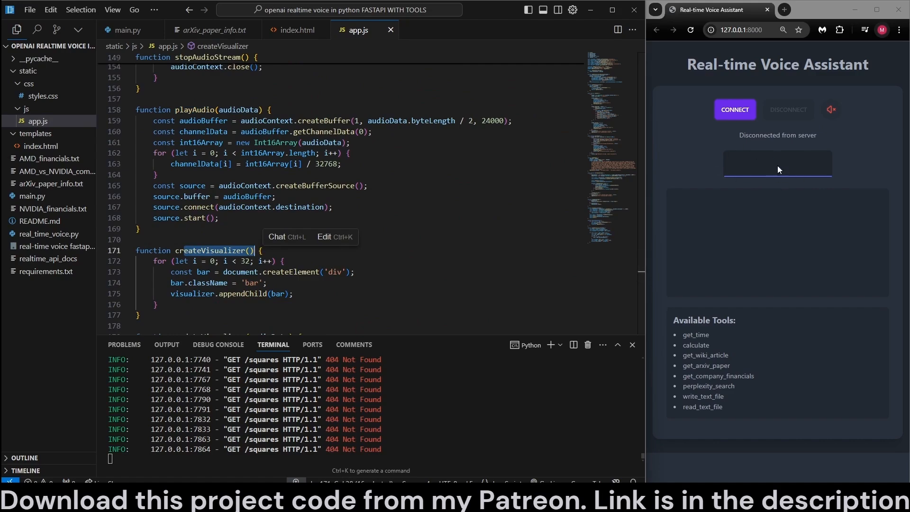
pyautogui.scroll(-3)
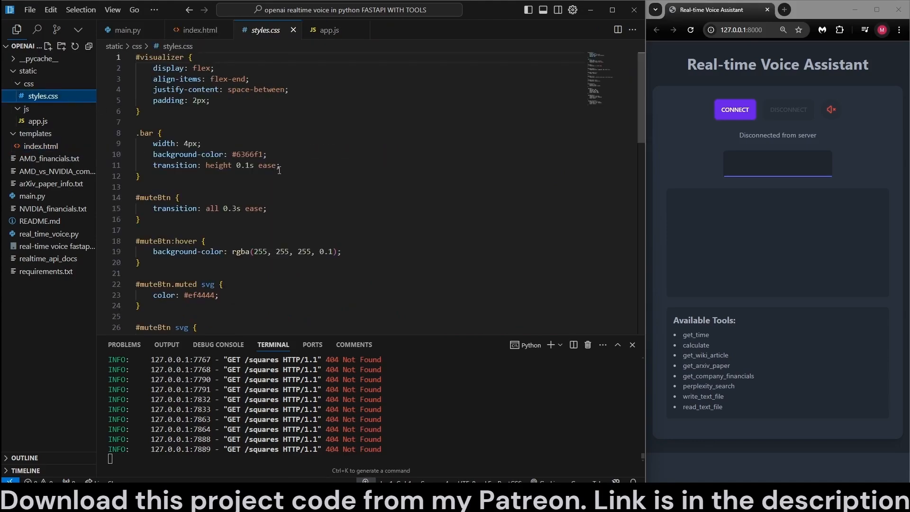
pyautogui.click(200, 29)
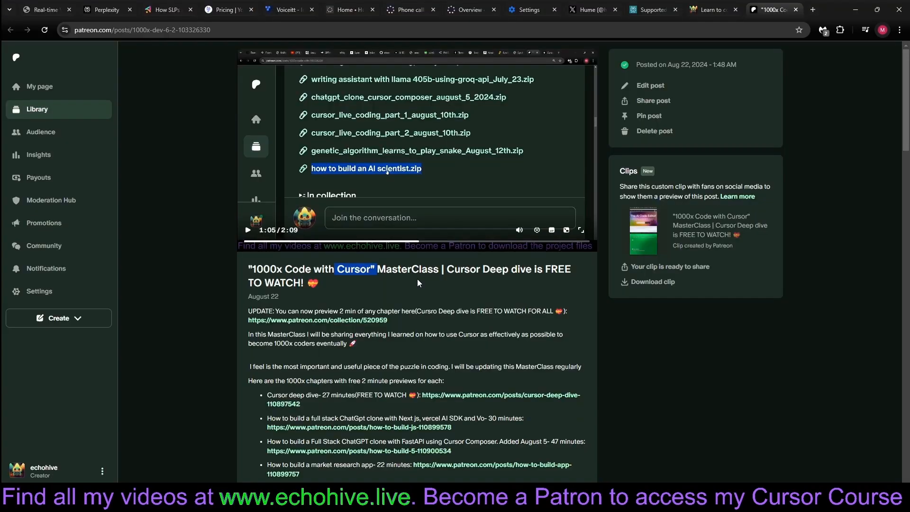
pyautogui.moveTo(300, 325)
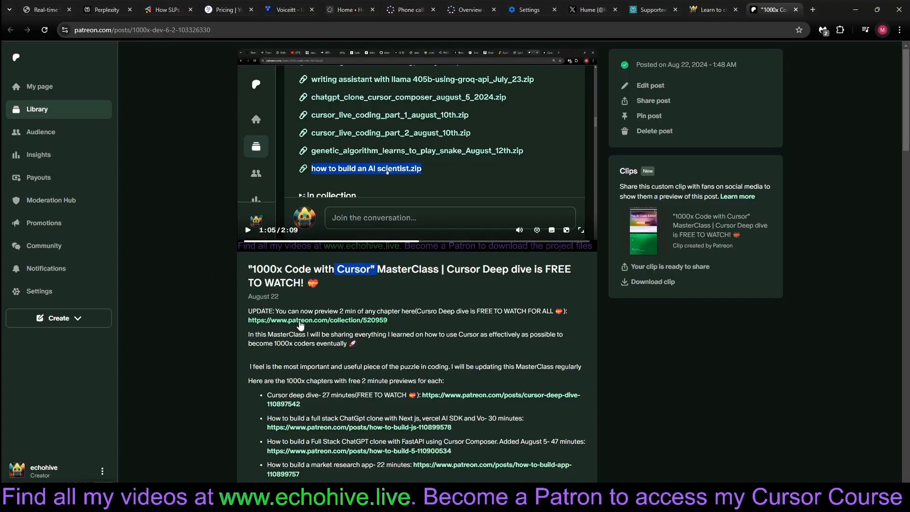
# Follow the patreon.com/collection/520959 link to the 1000x Cursor Course collection page
pyautogui.click(317, 320)
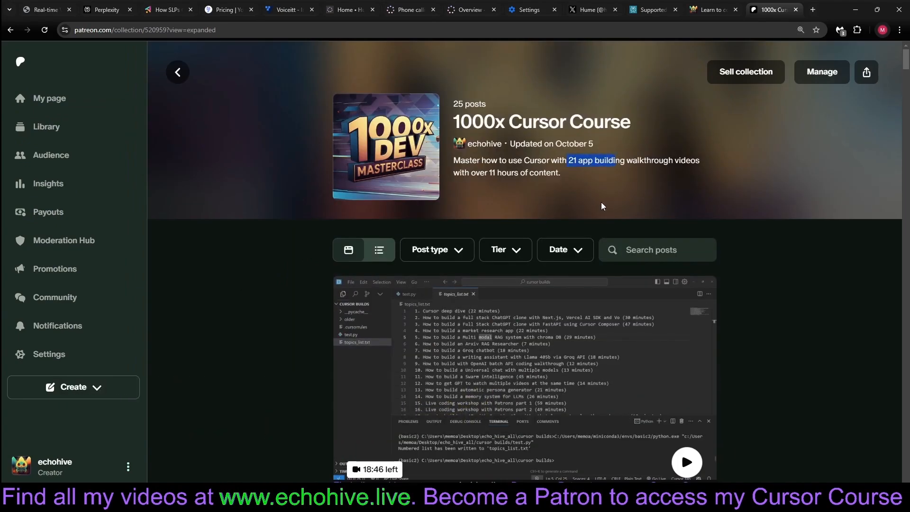
pyautogui.moveTo(276, 318)
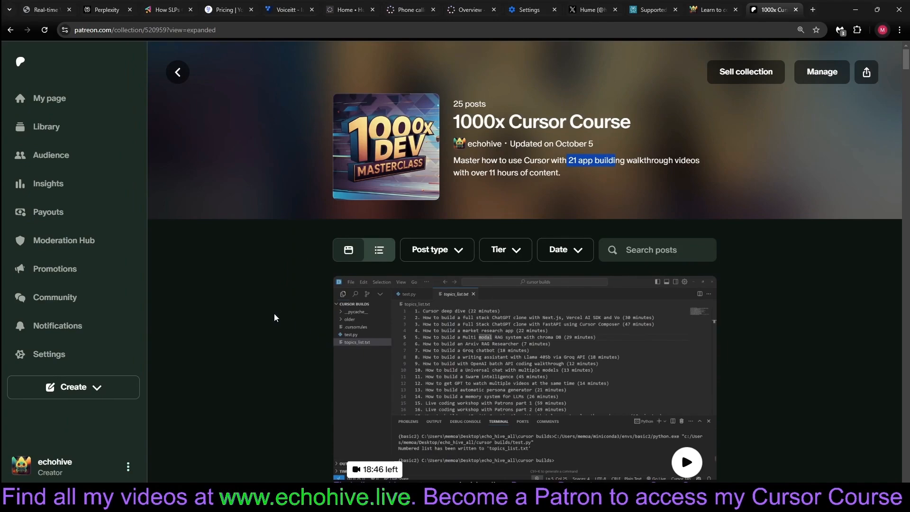
pyautogui.scroll(-3)
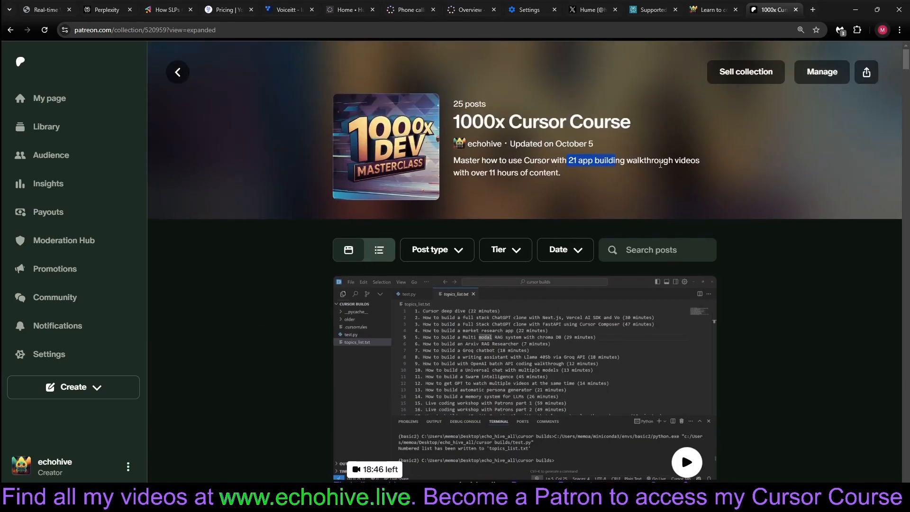
pyautogui.scroll(-3)
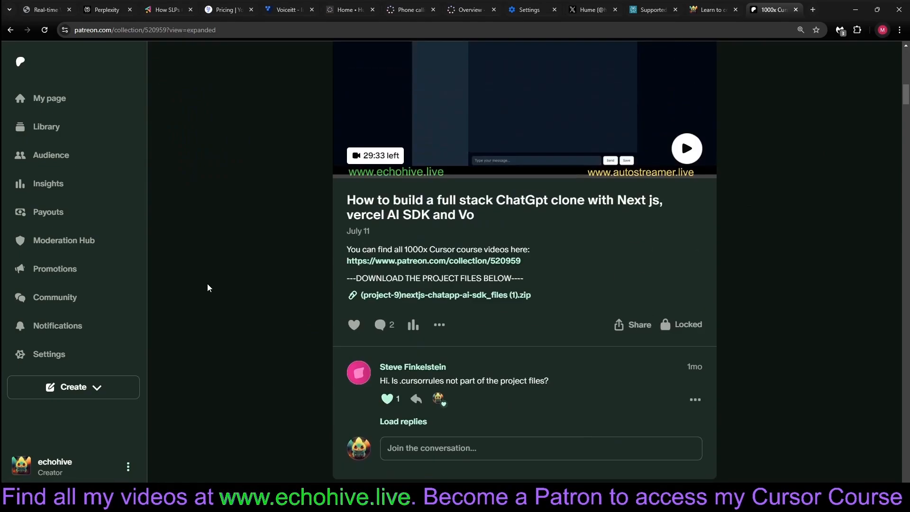
pyautogui.scroll(-3)
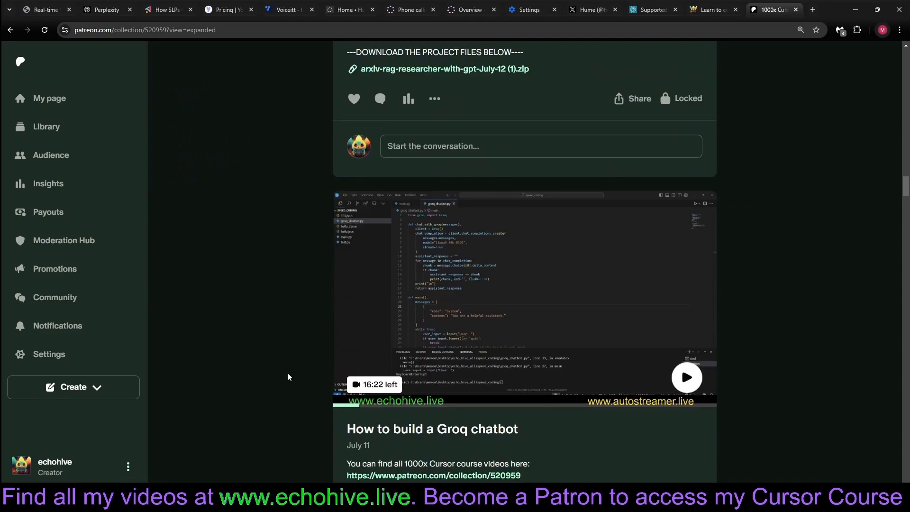
pyautogui.scroll(-3)
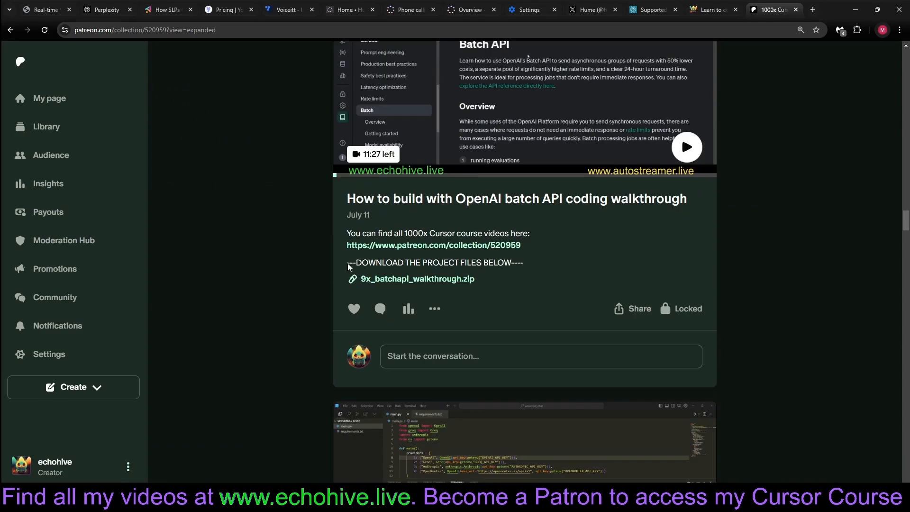
pyautogui.moveTo(248, 250)
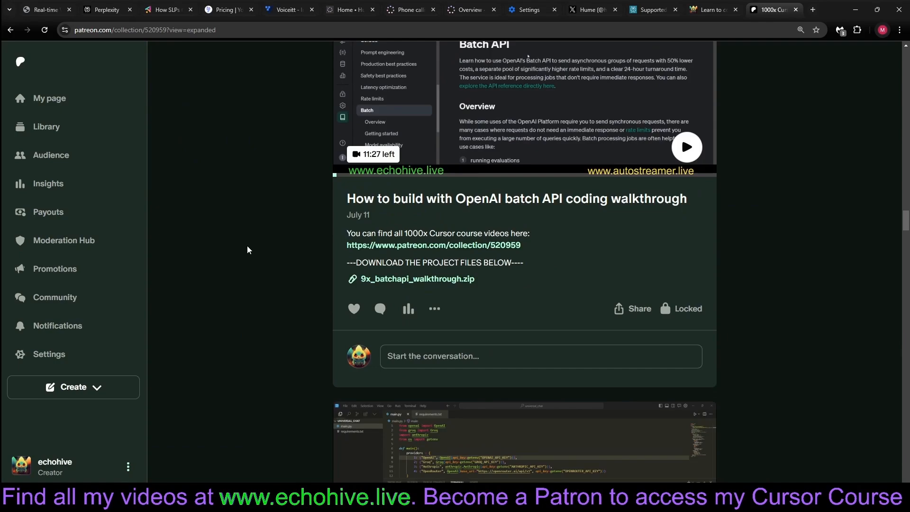
pyautogui.moveTo(435, 210)
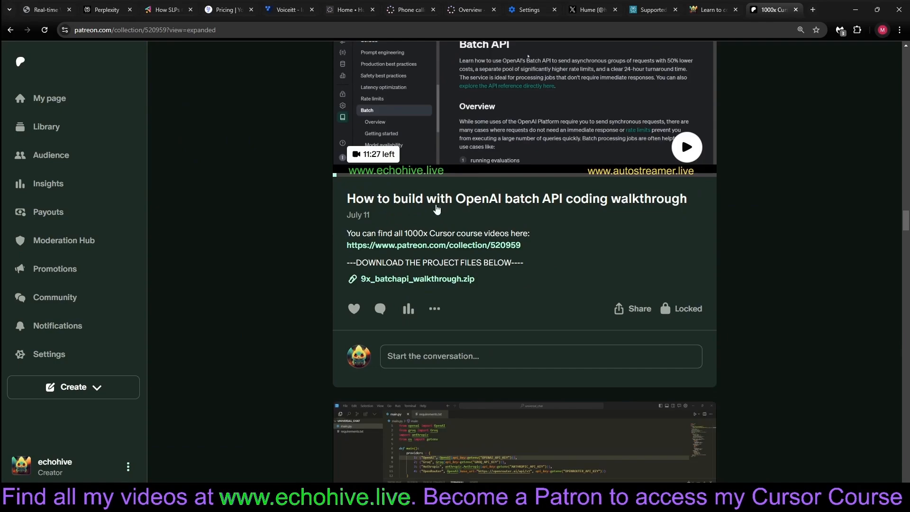
pyautogui.moveTo(258, 232)
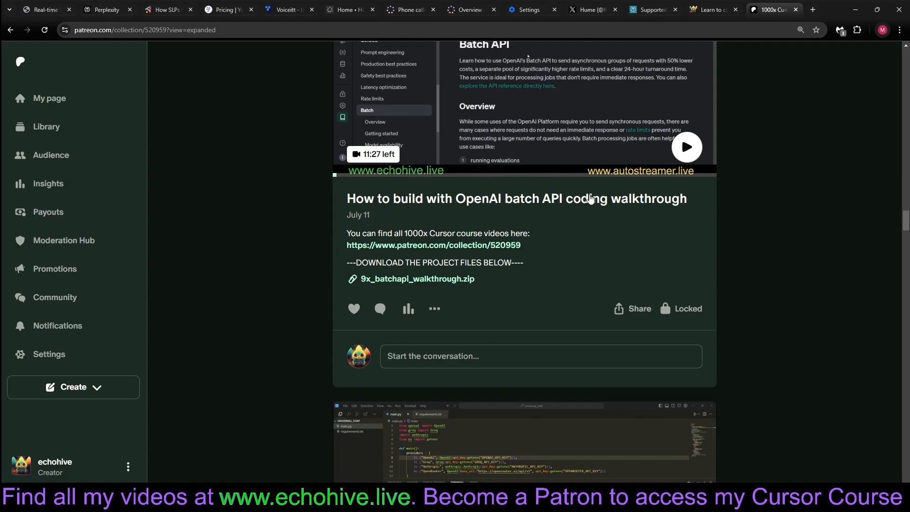
pyautogui.scroll(-3)
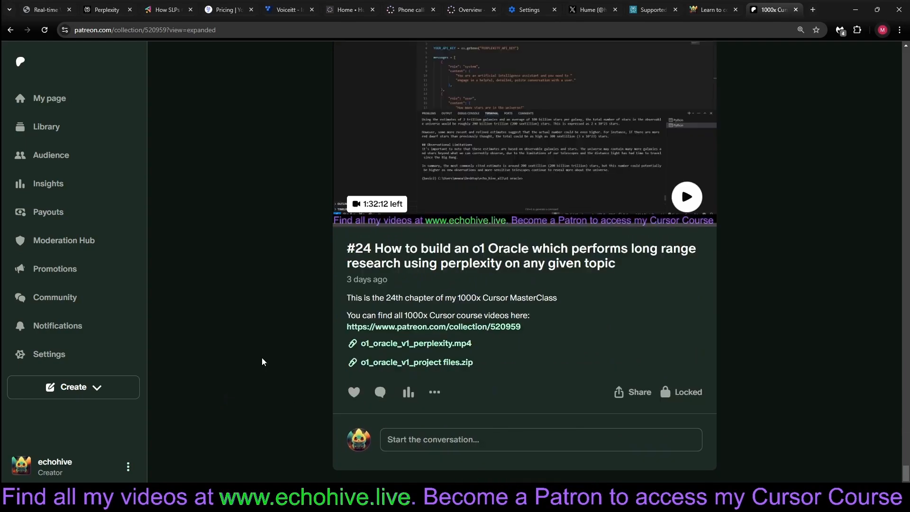
pyautogui.moveTo(651, 257)
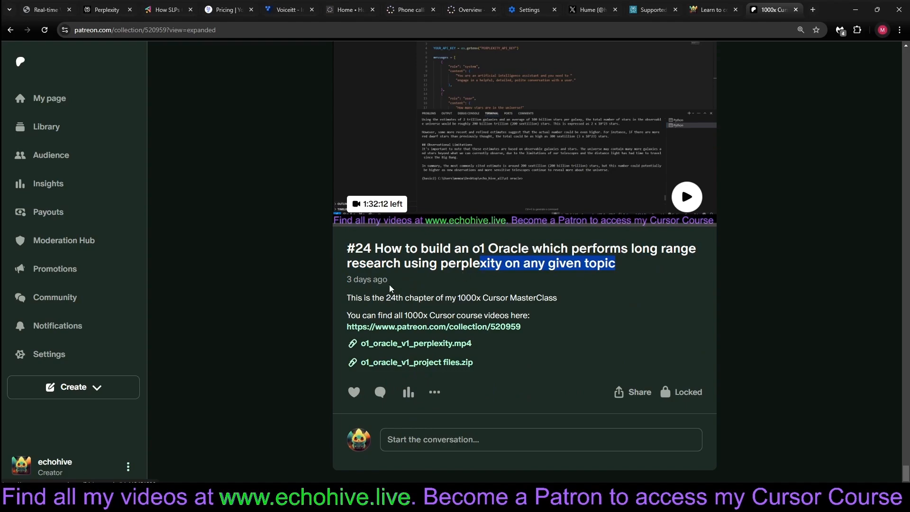
pyautogui.moveTo(492, 202)
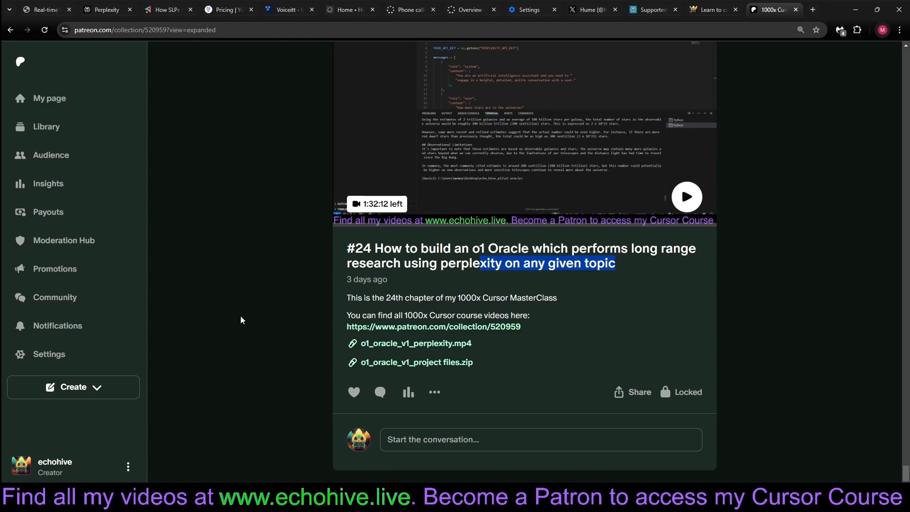
pyautogui.moveTo(2, 410)
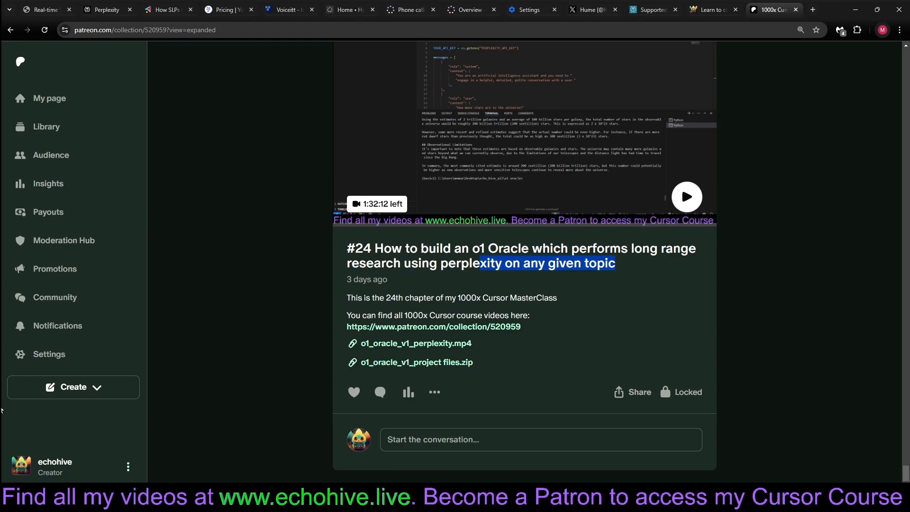